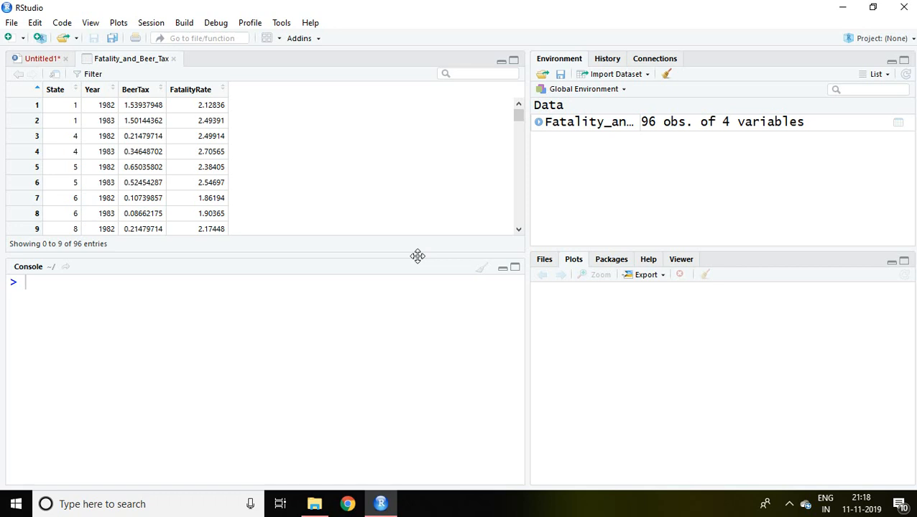
mouse_move(149, 104)
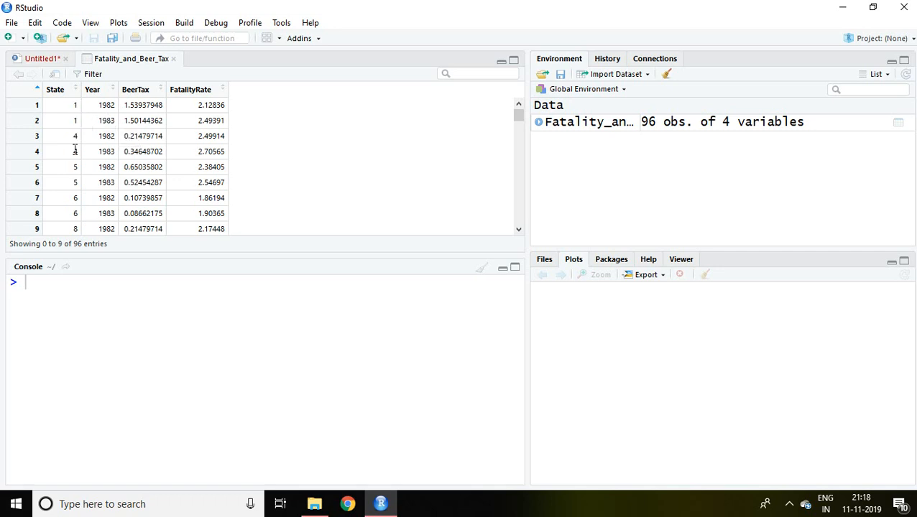
mouse_move(204, 132)
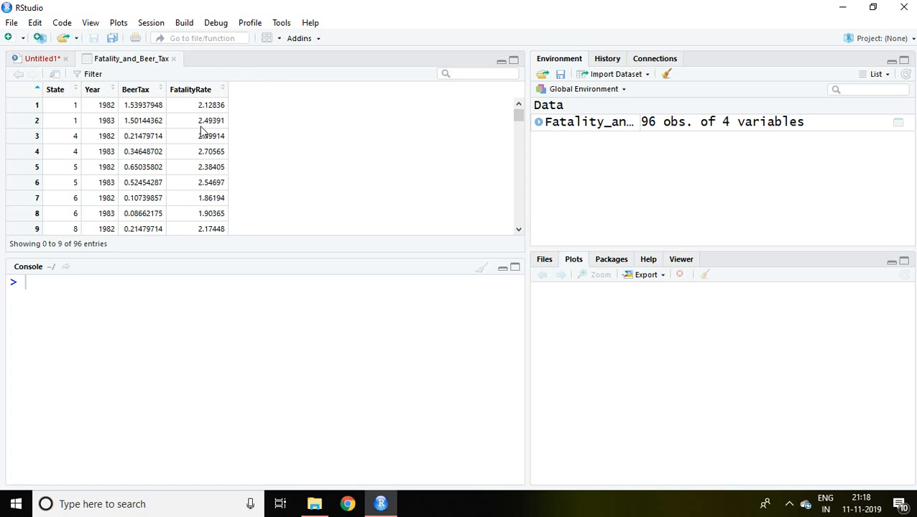
mouse_move(245, 116)
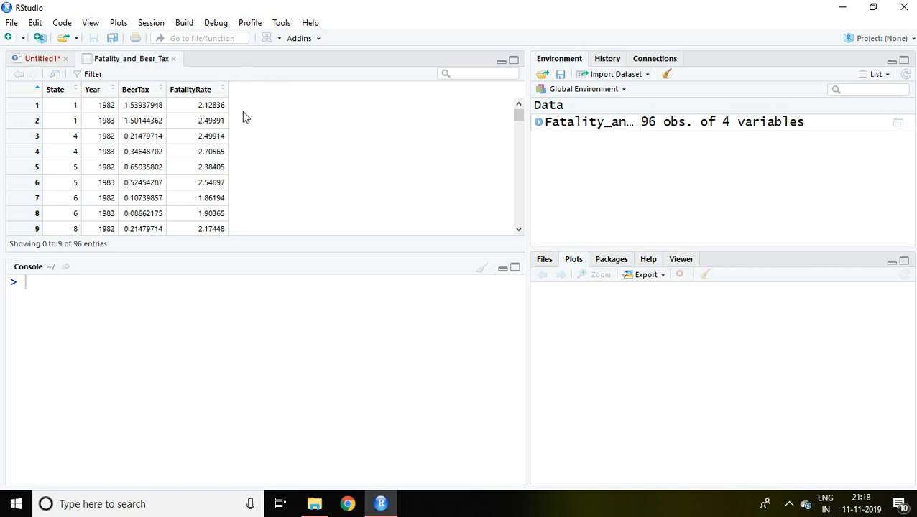
mouse_move(239, 112)
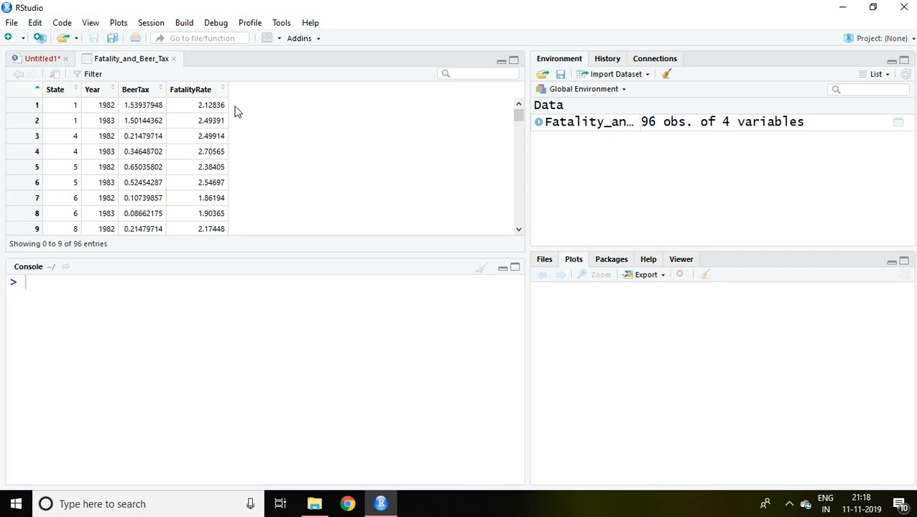
Review the script's Step 1–3 outline for the two-period fatality and beer-tax panel analysis
click(41, 57)
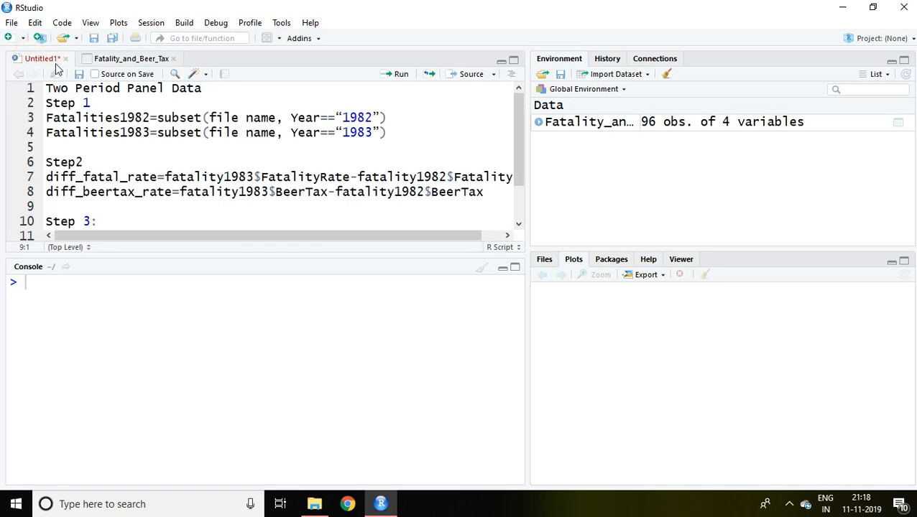
click(92, 104)
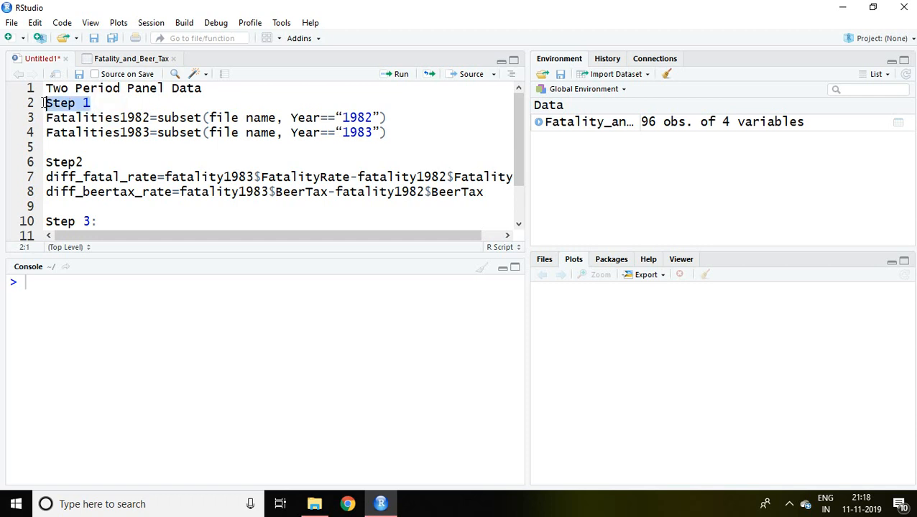
mouse_move(147, 135)
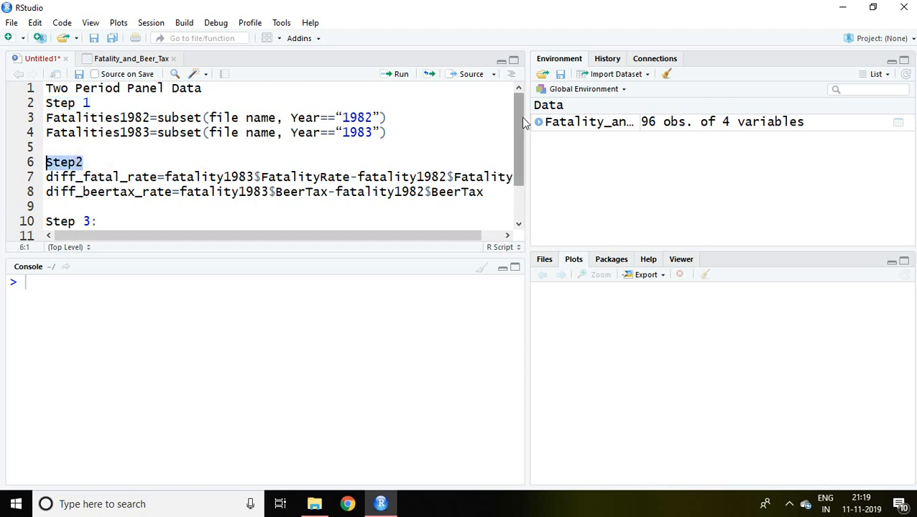
scroll(down, 3)
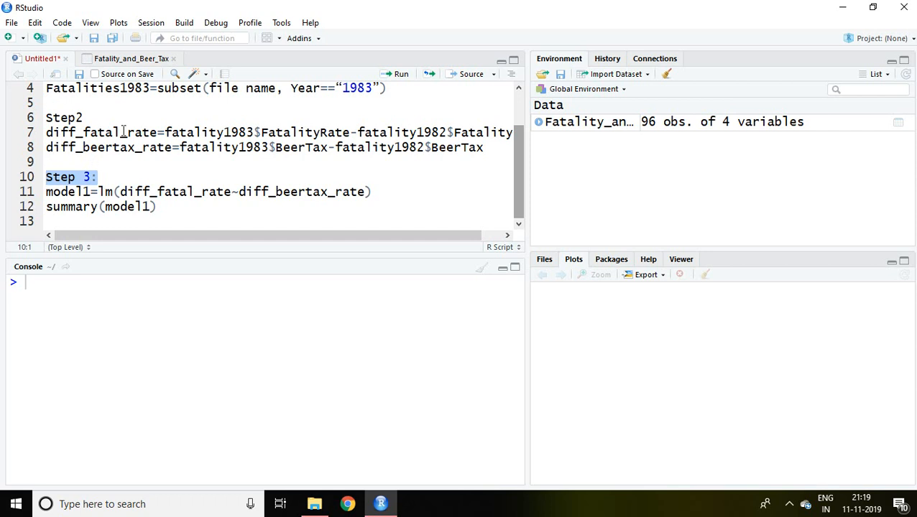
mouse_move(519, 174)
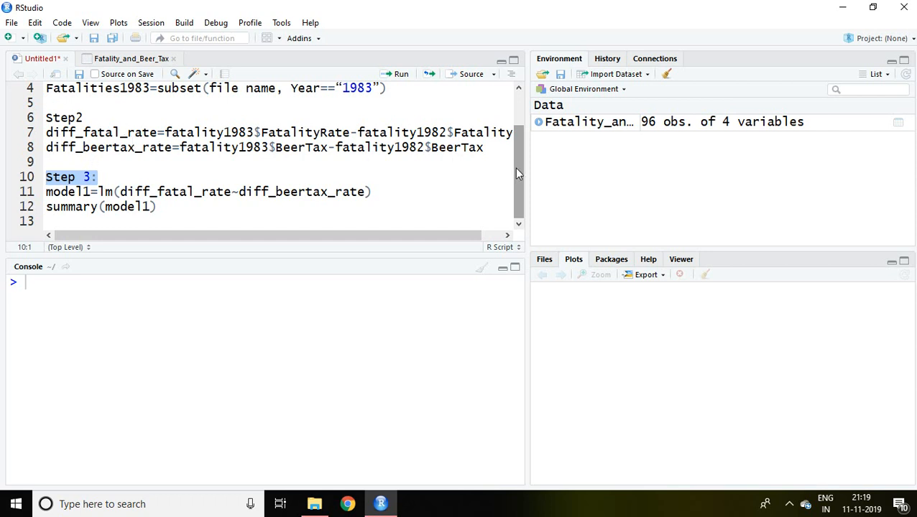
scroll(up, 3)
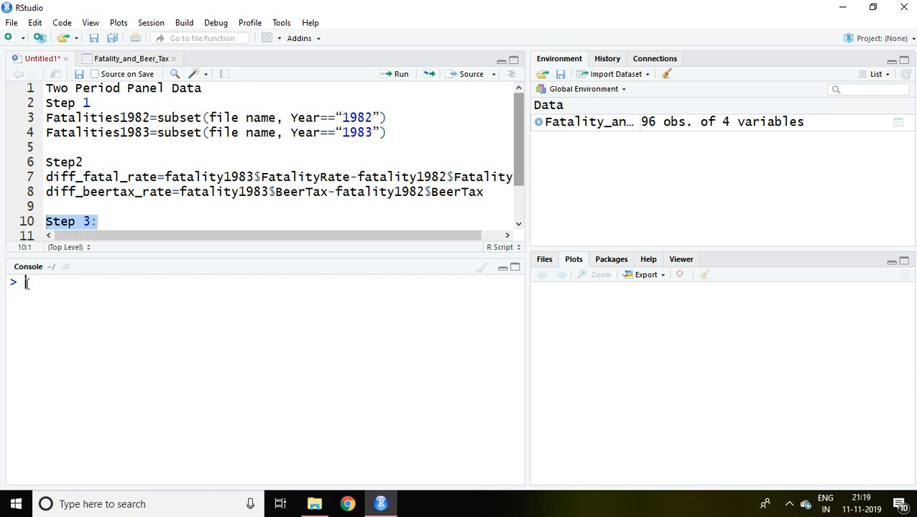
Create fatalities1982 as the Year=="1982" subset of Fatality_and_Beer_Tax
text(fata)
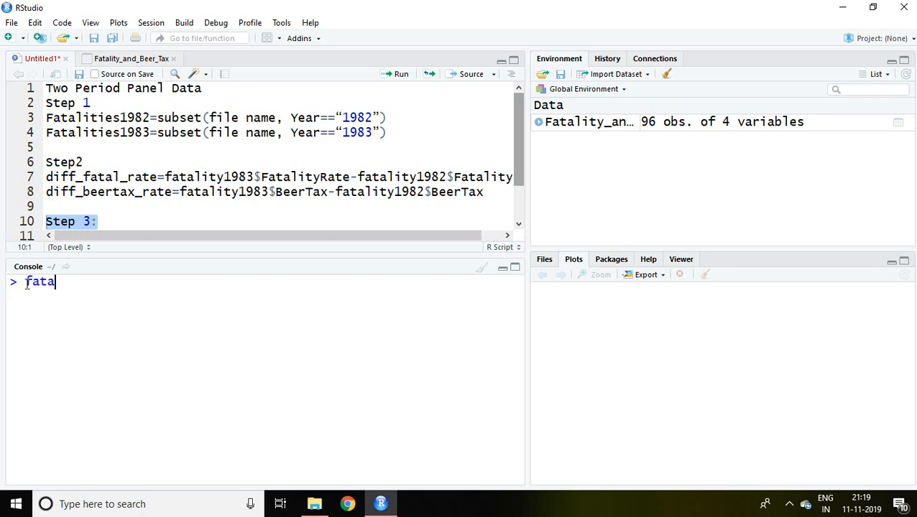
text(lities)
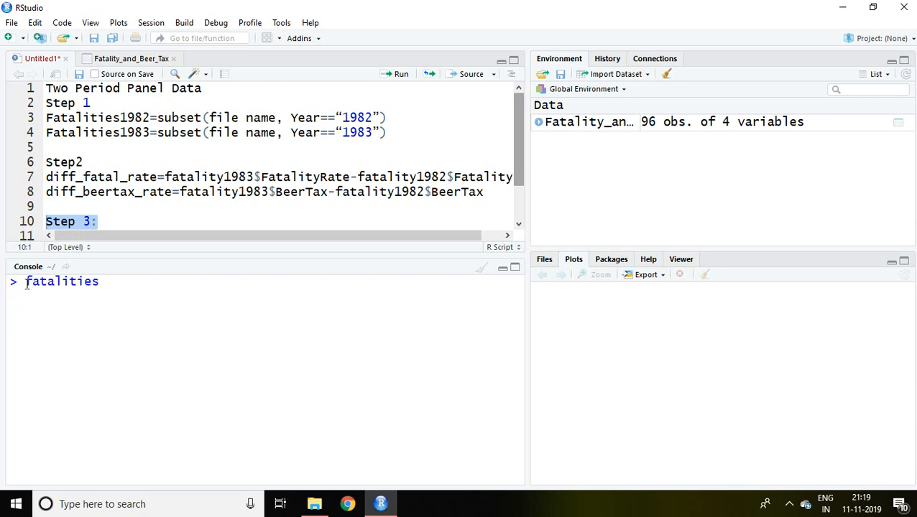
text(1982)
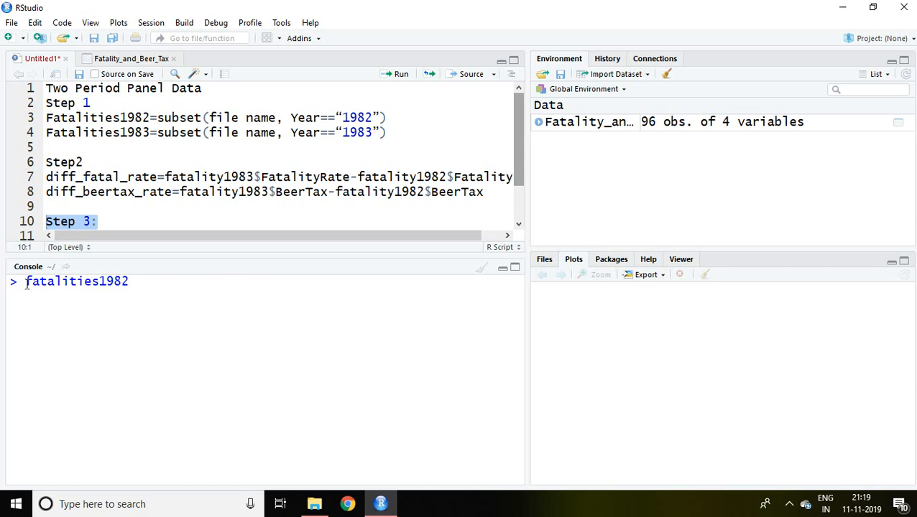
text(=su)
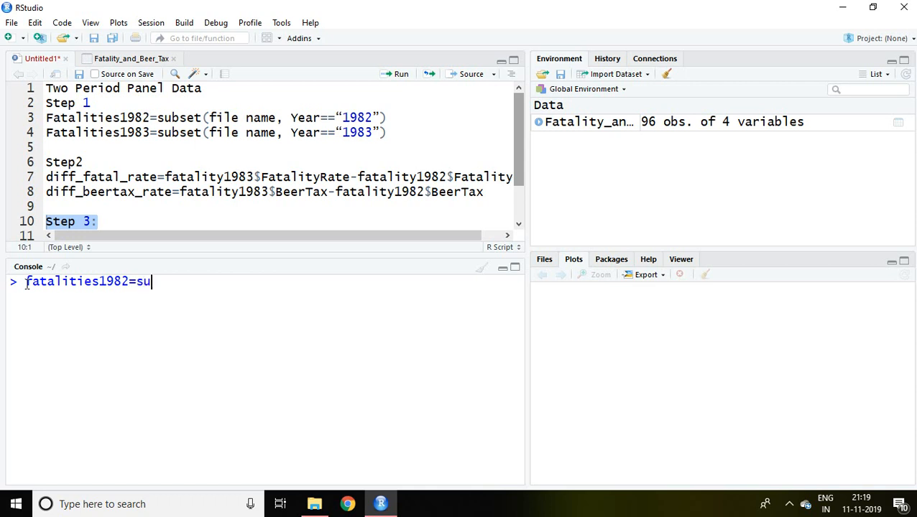
text(bset())
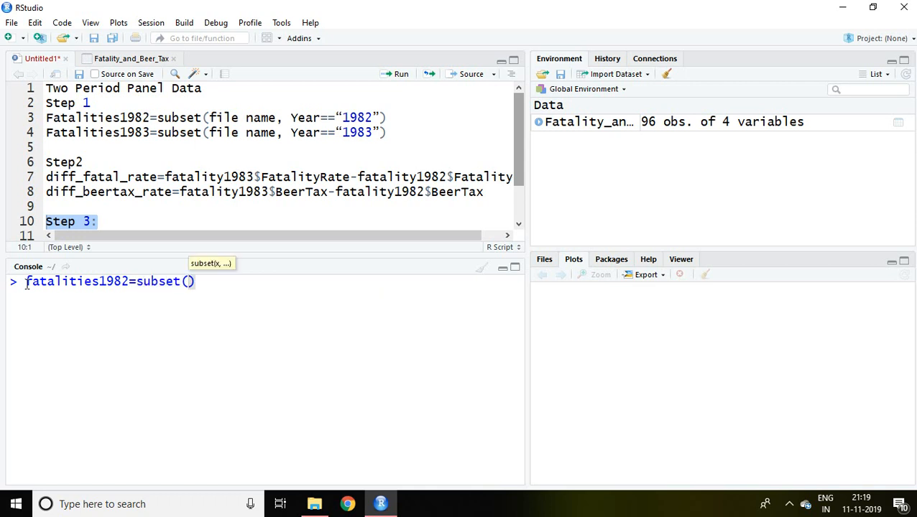
text(fatal)
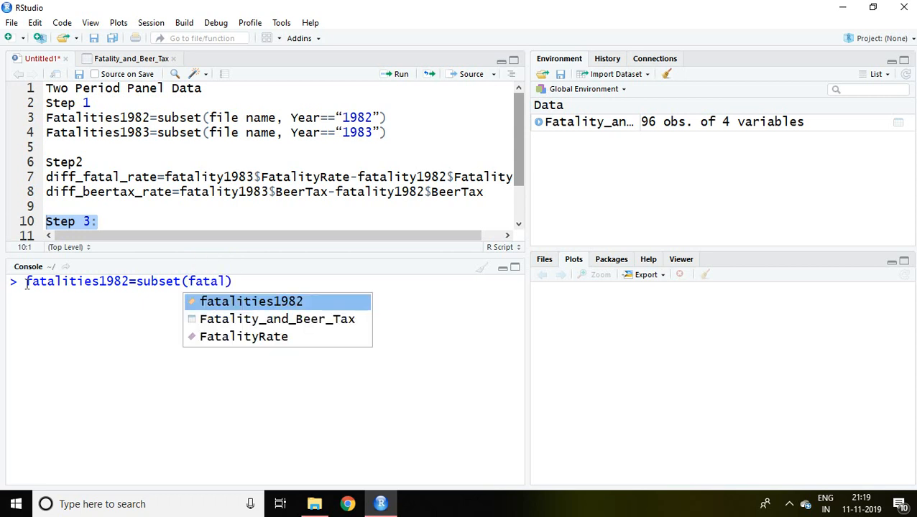
click(276, 319)
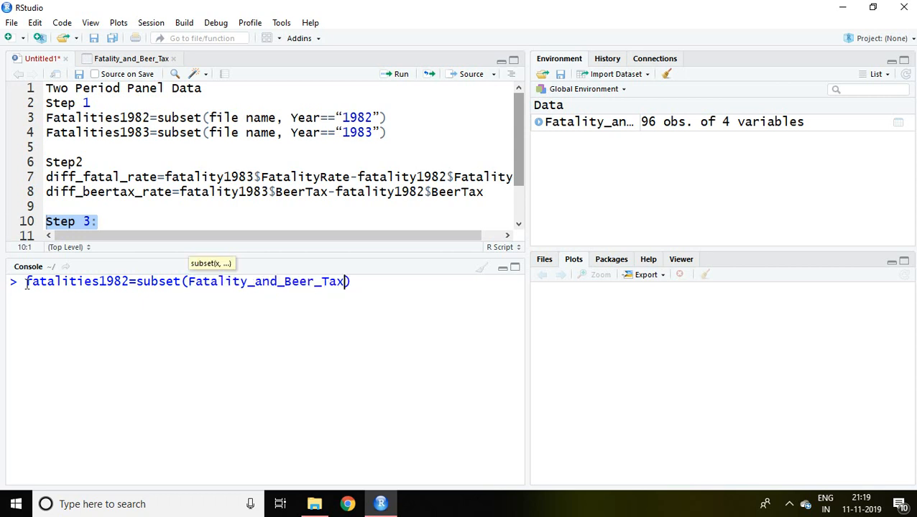
text(,Year)
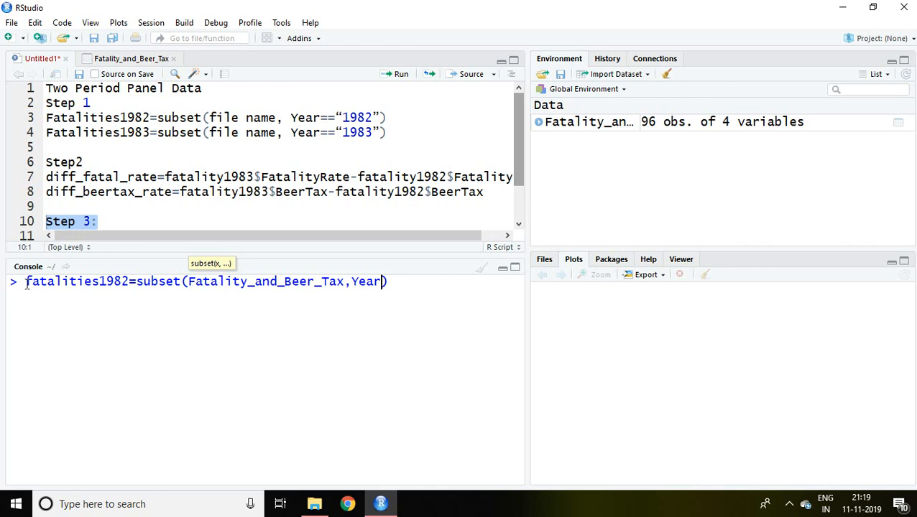
text(==)
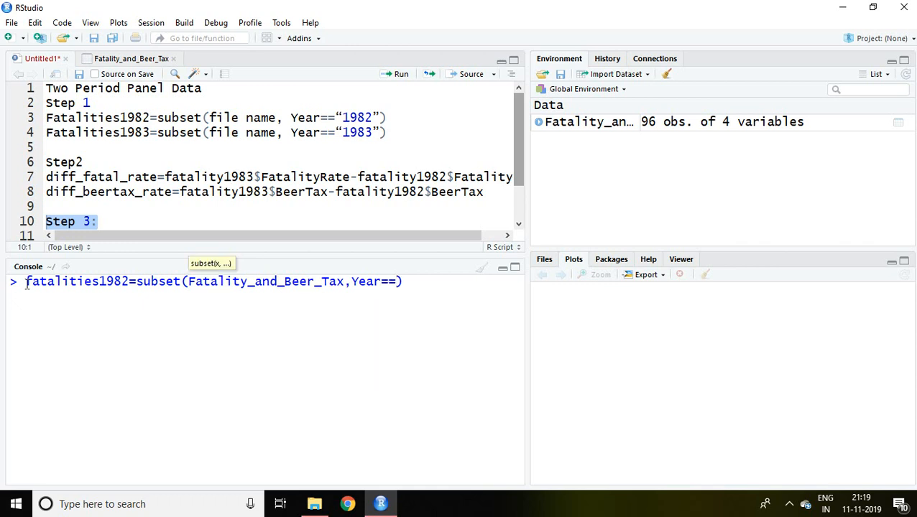
text(1982")
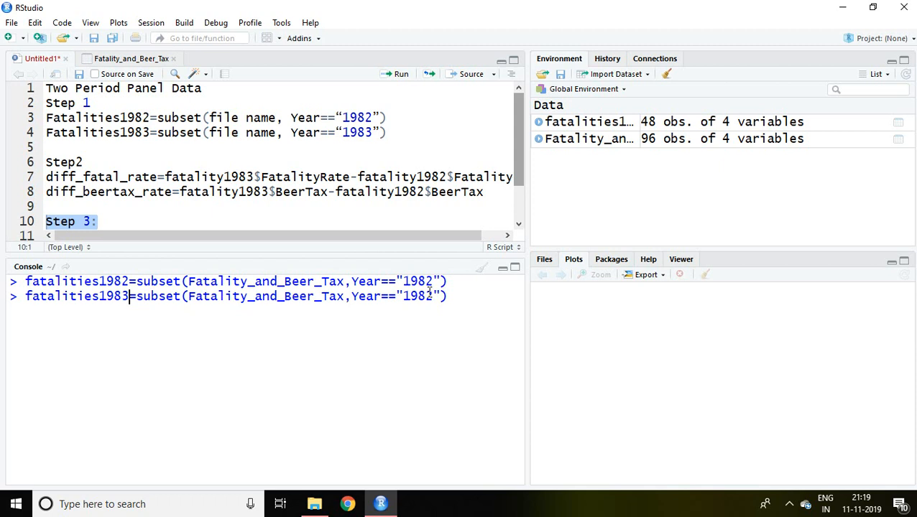
Edit the recalled subset command into the 1983 version for fatalities1983
key(BackSpace)
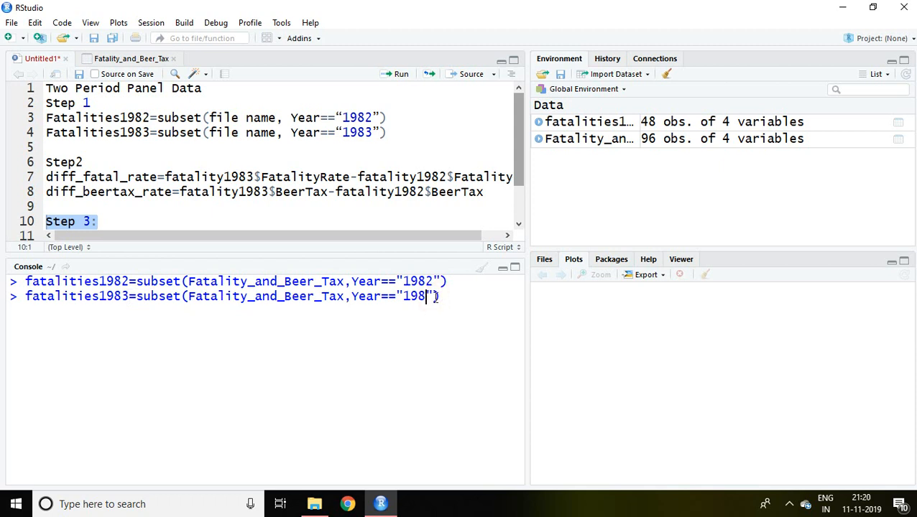
text(3)
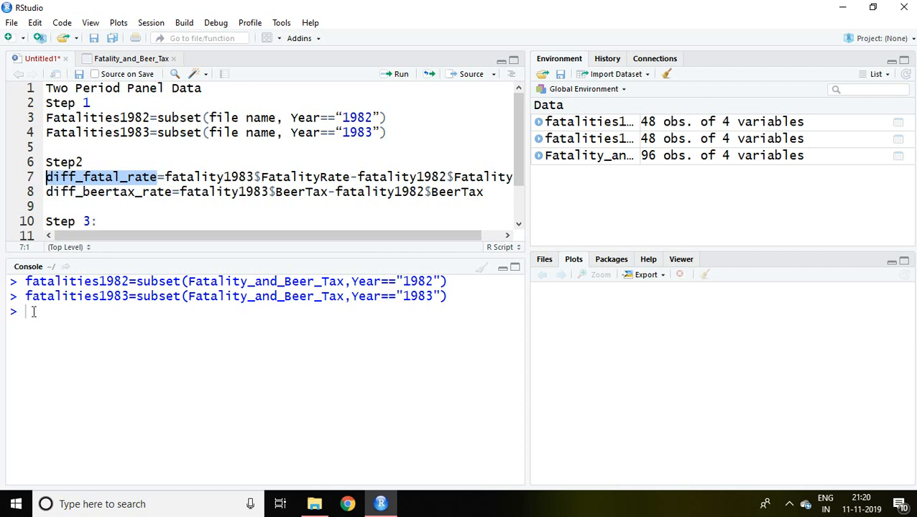
Compute diff_fatal_rate as fatalities1983$FatalityRate minus fatalities1982$FatalityRate
text(dif)
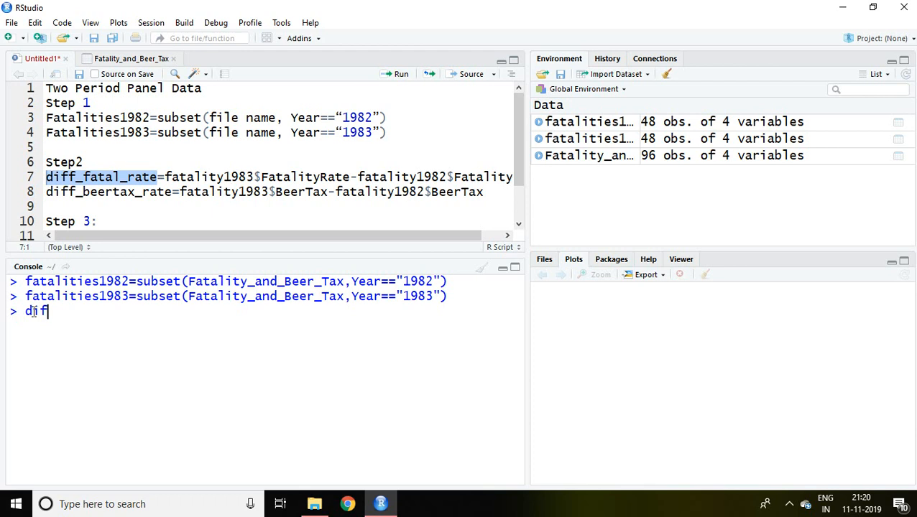
text(f_fatal)
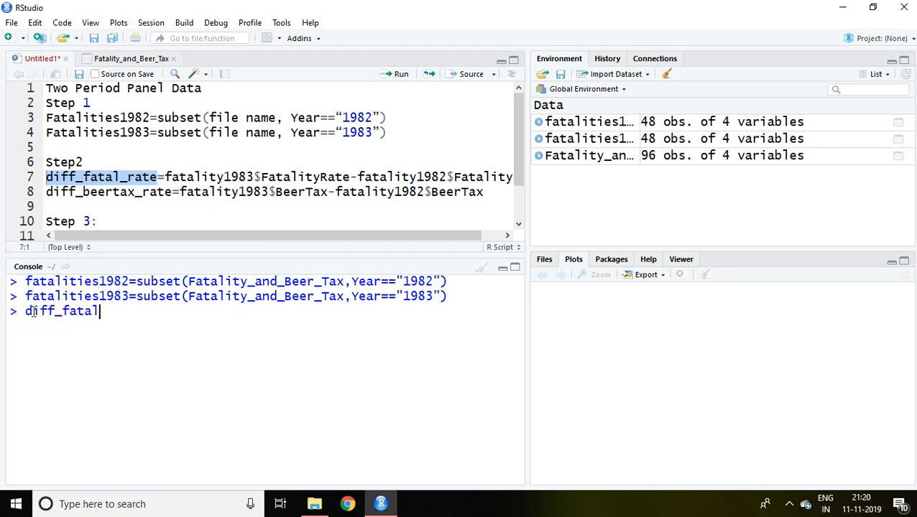
text(_rte)
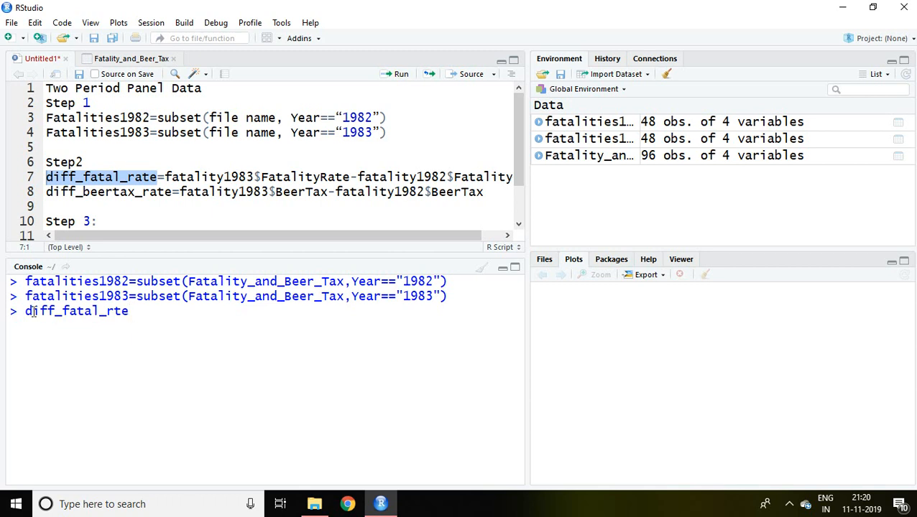
text(a)
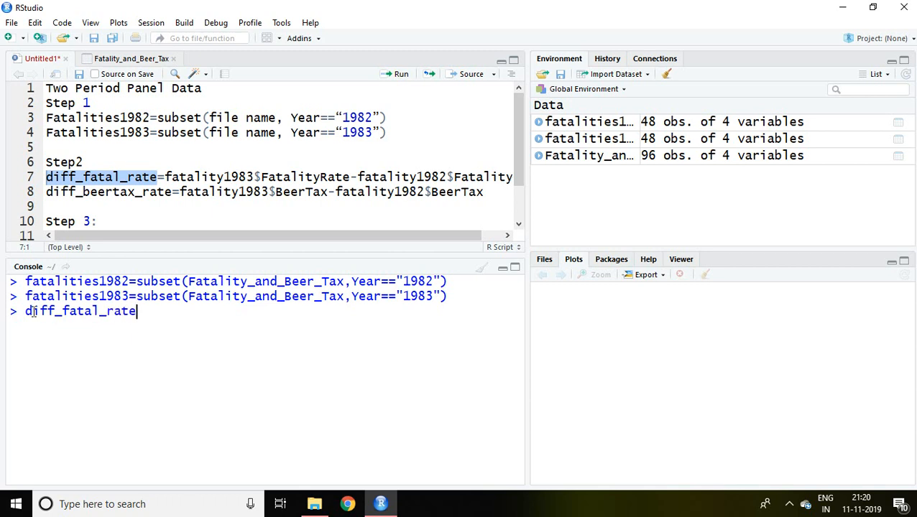
text(=fatal)
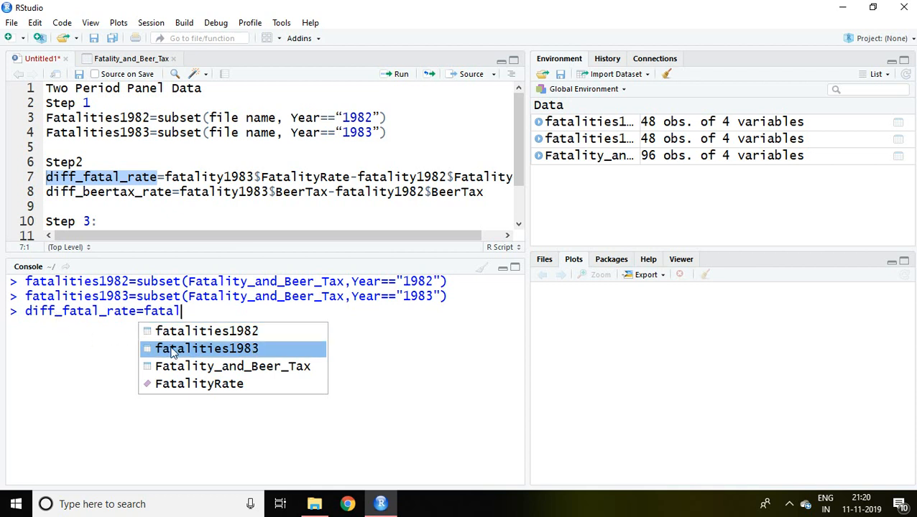
click(207, 350)
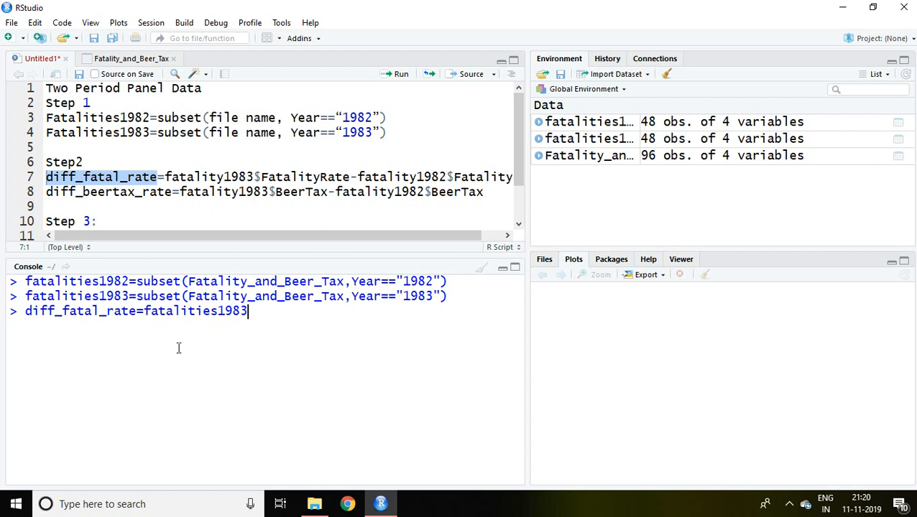
text($)
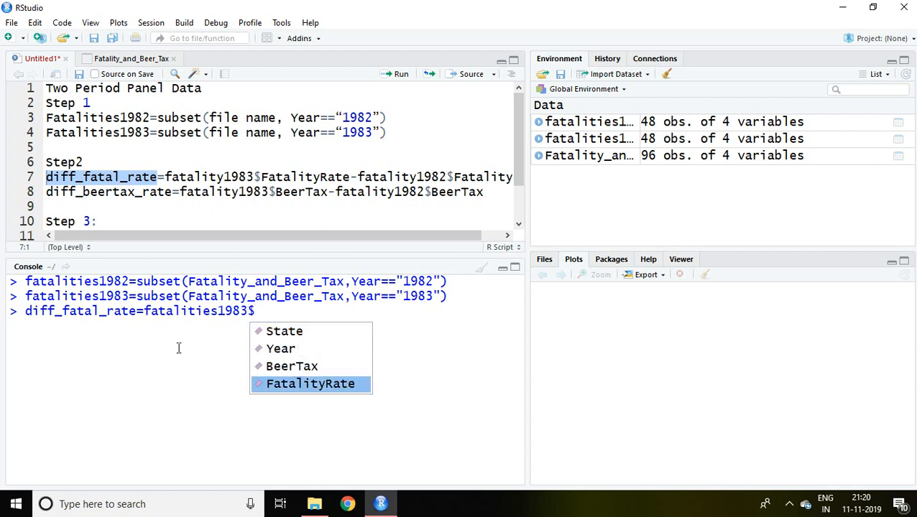
click(310, 384)
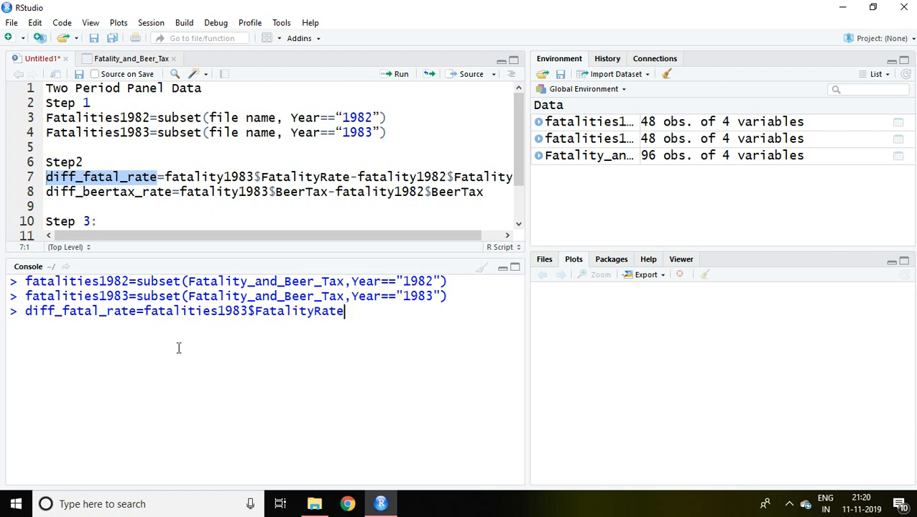
text(-)
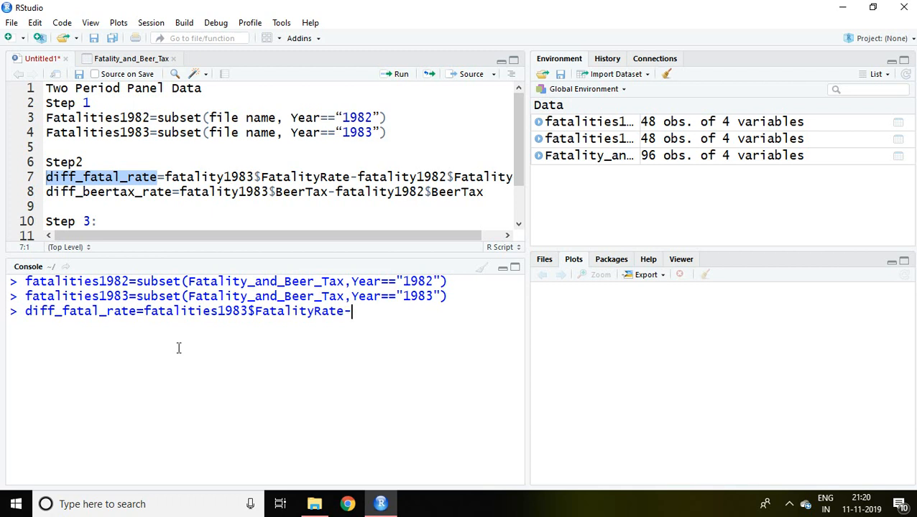
text(fatak)
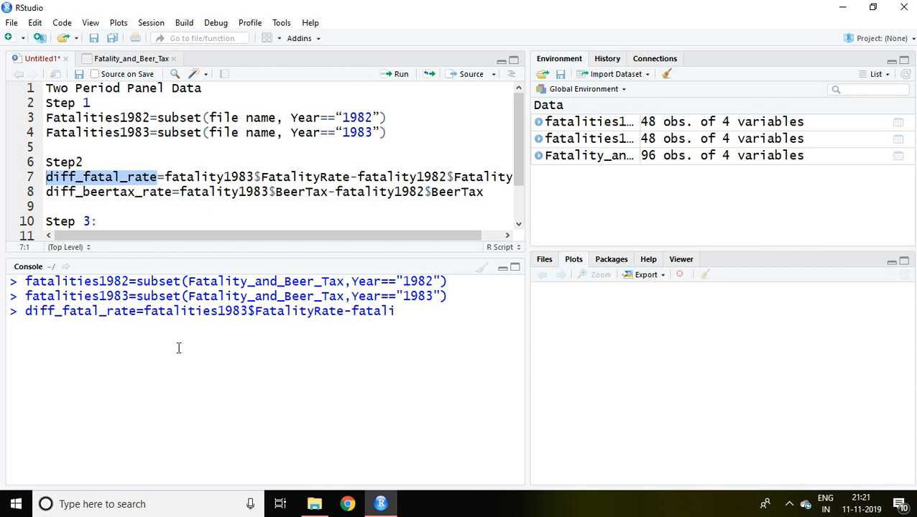
text(ty1)
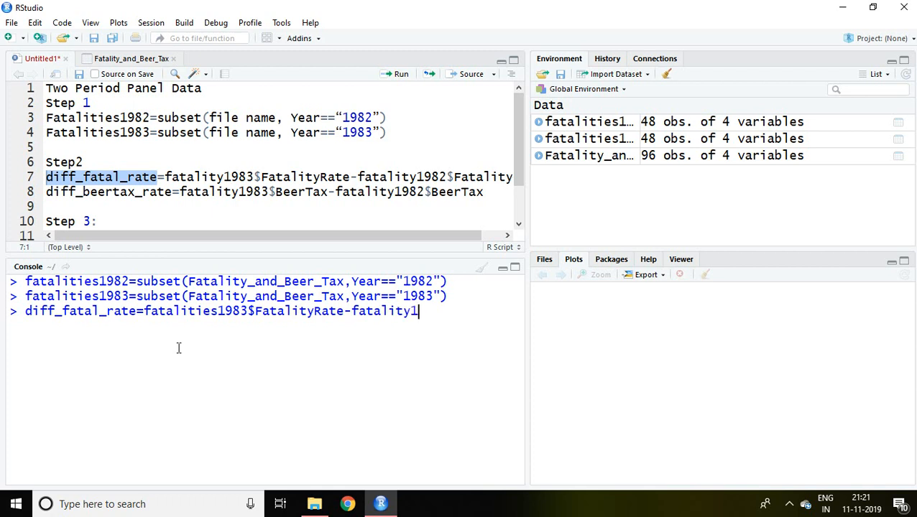
text(982)
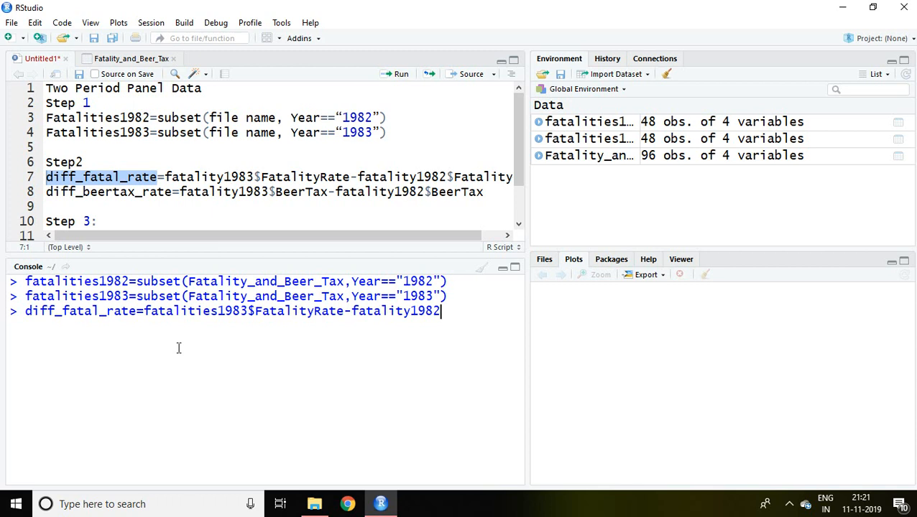
text($)
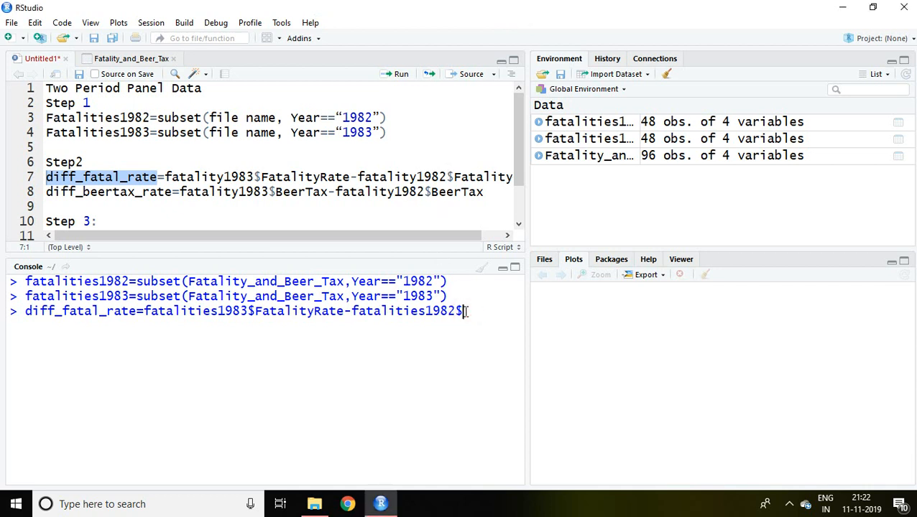
text(fata)
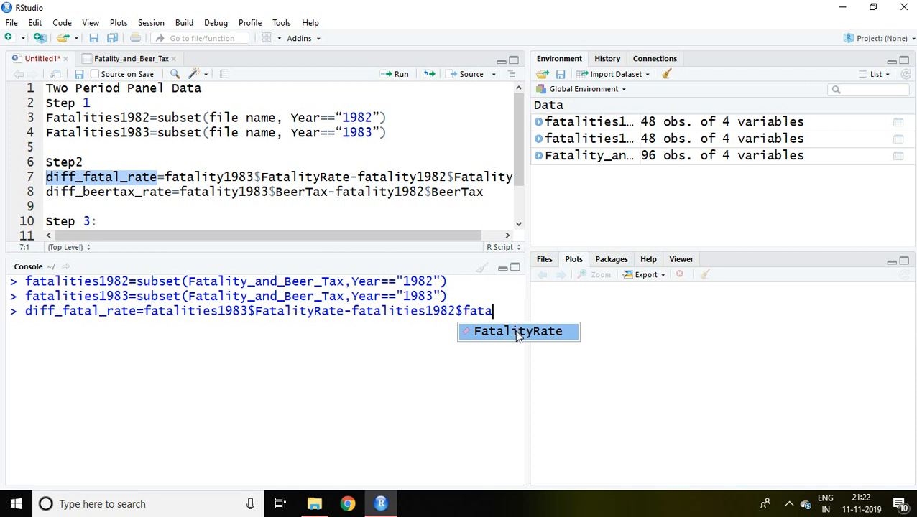
key(Return)
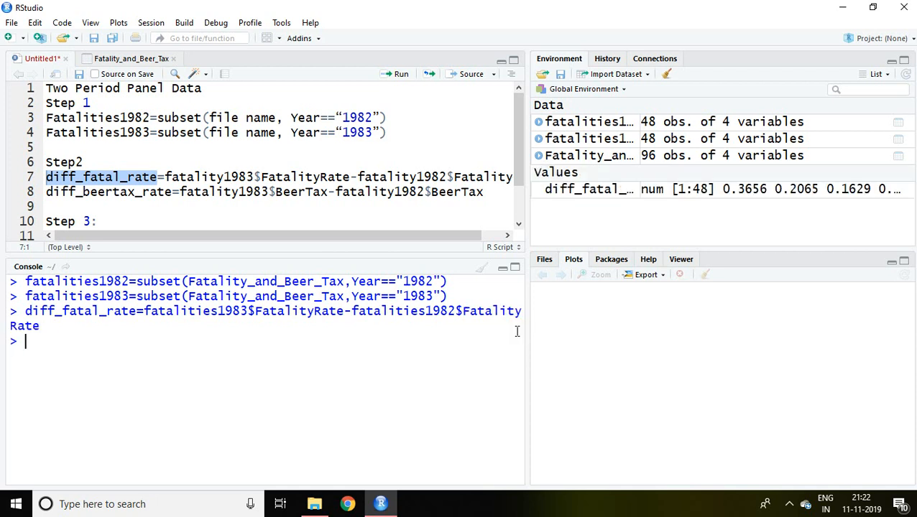
Compute diff_beertax_rate as the 1983 minus 1982 beer-tax difference of the two subsets
text(diff)
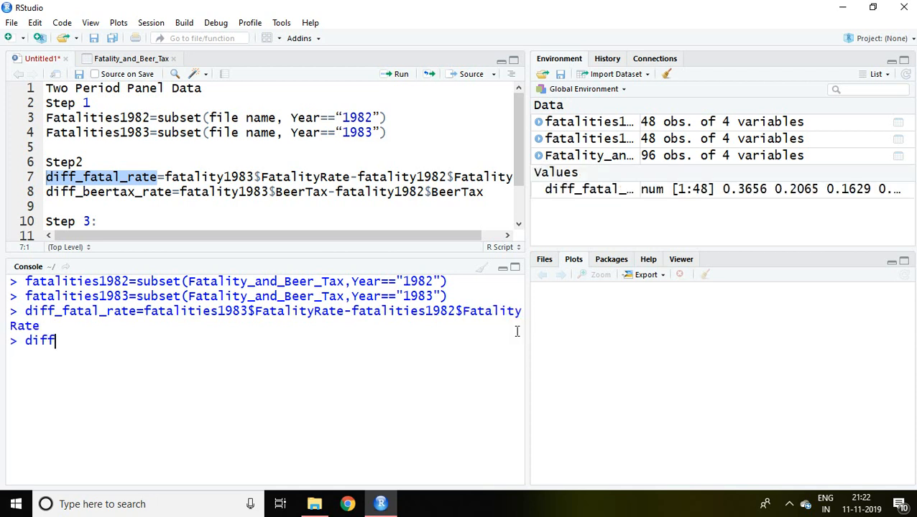
text(_)
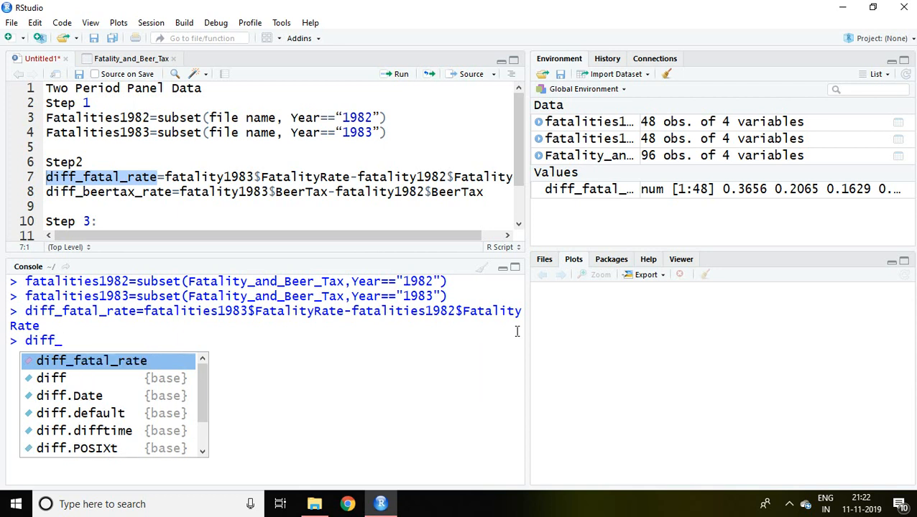
text(beerta)
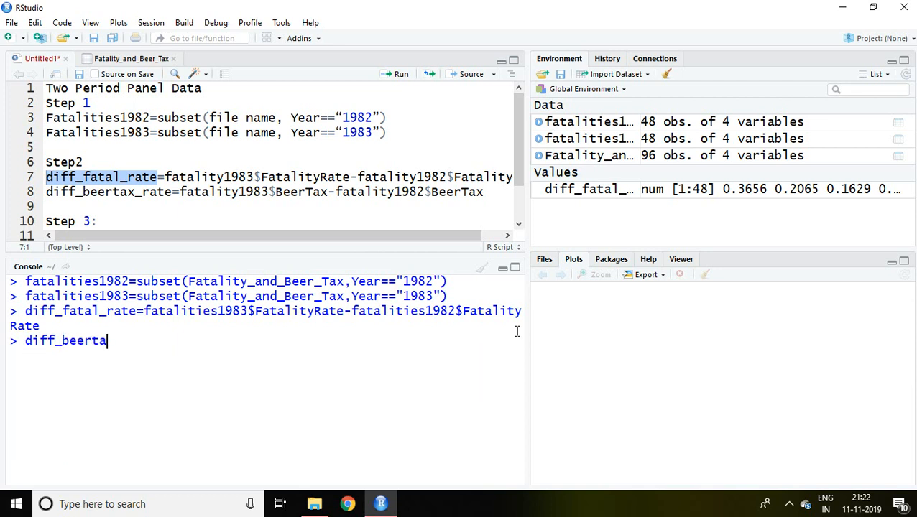
text(x)
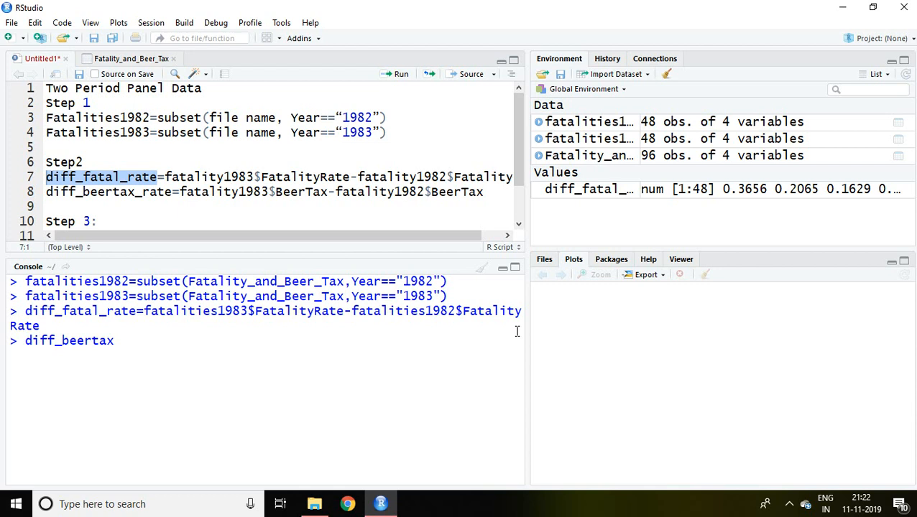
text(_r)
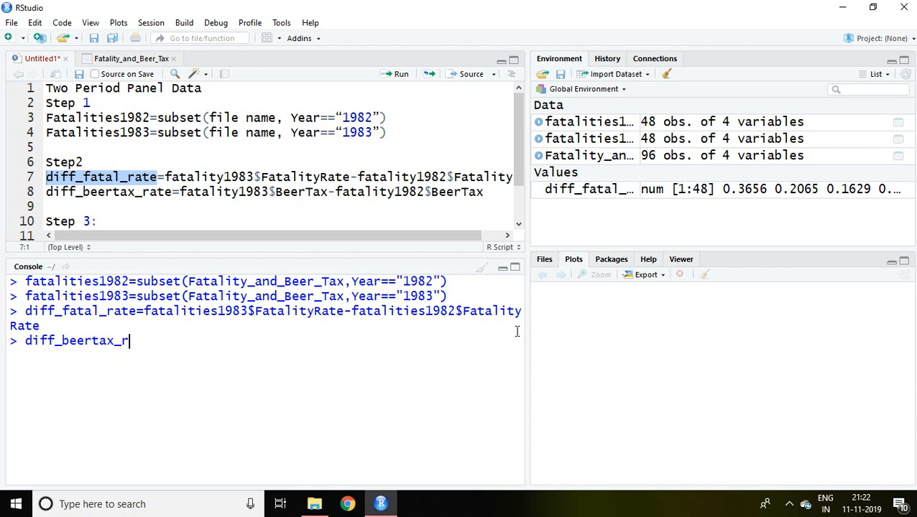
text(ate=)
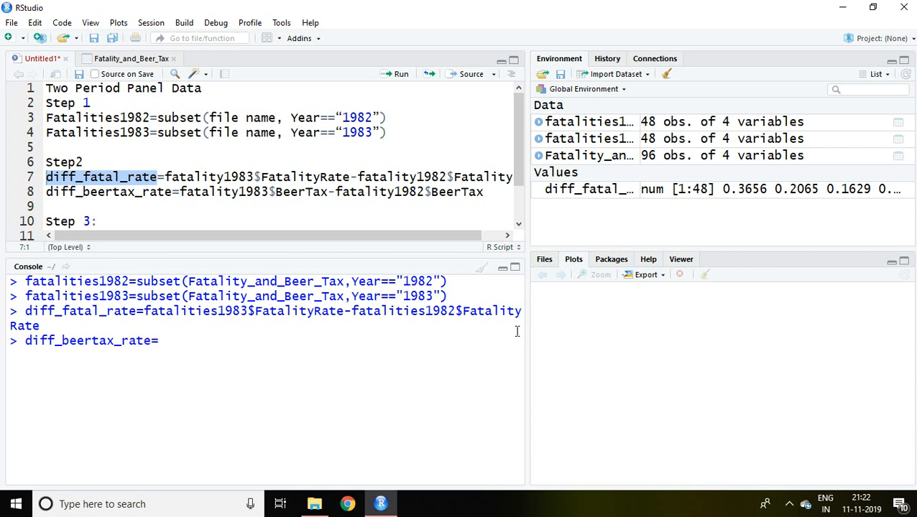
text(fatal)
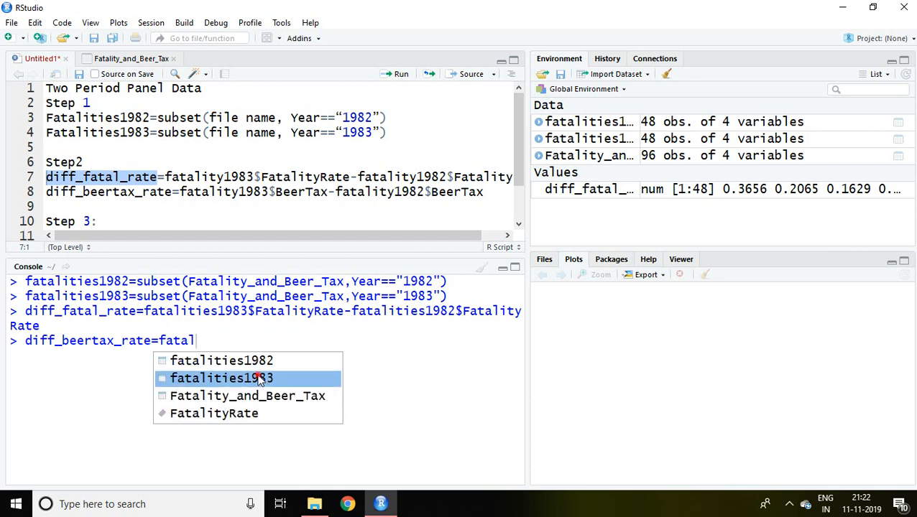
click(221, 378)
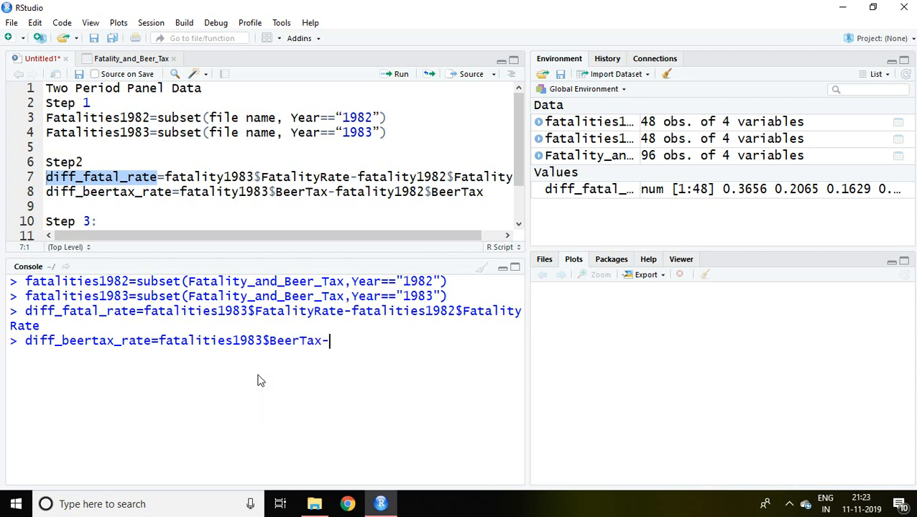
text(fatalities)
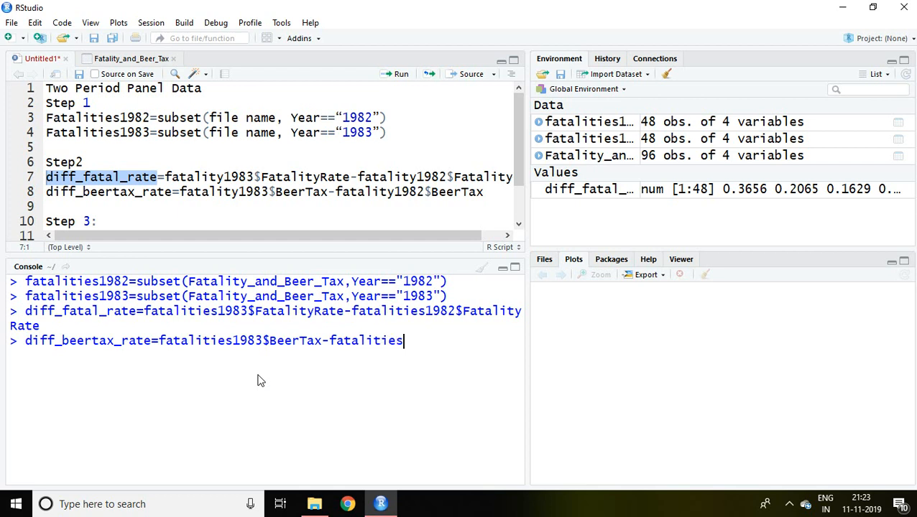
text($)
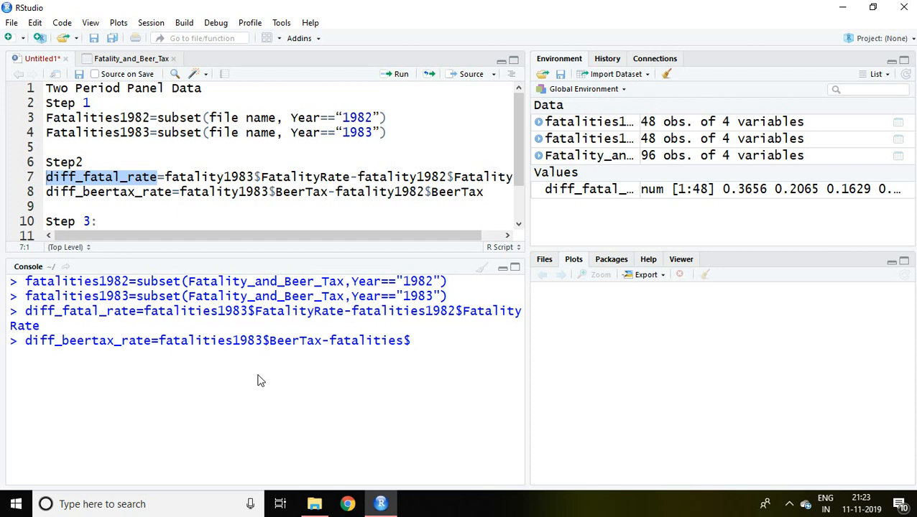
text(198)
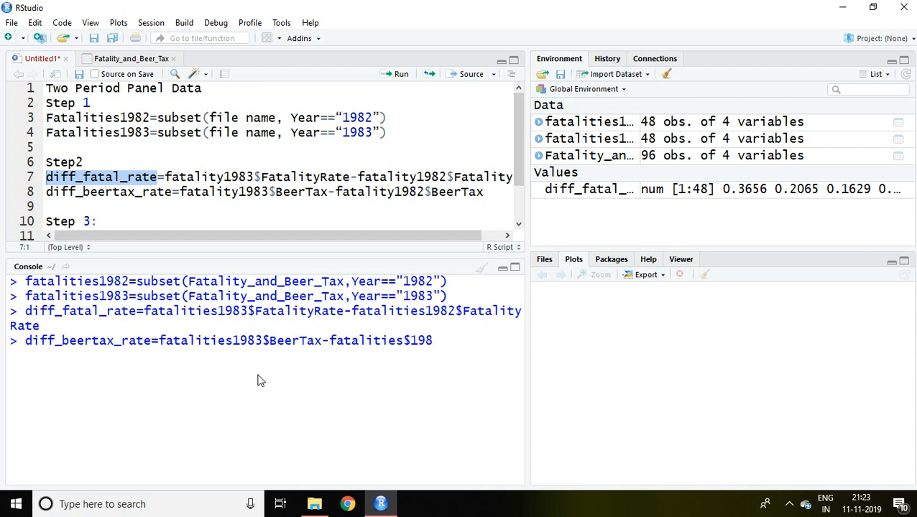
key(BackSpace)
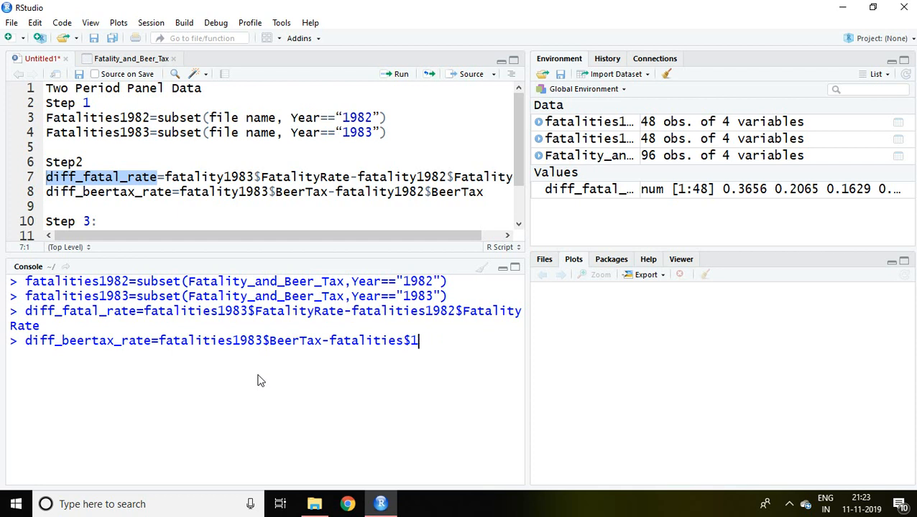
text(9)
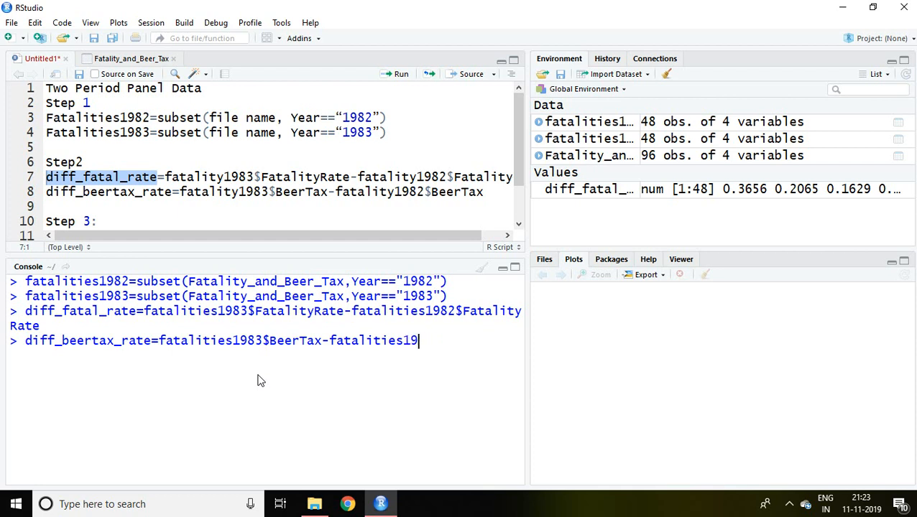
text(82)
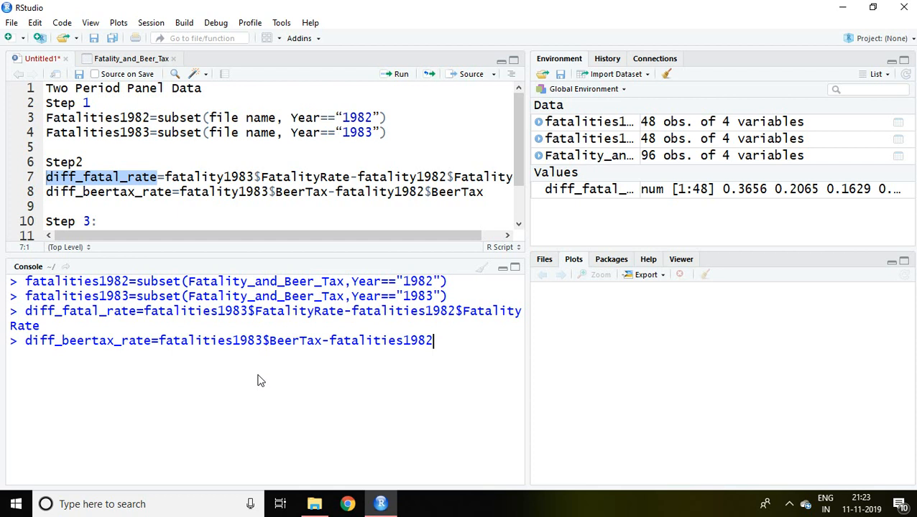
text($BeerTax)
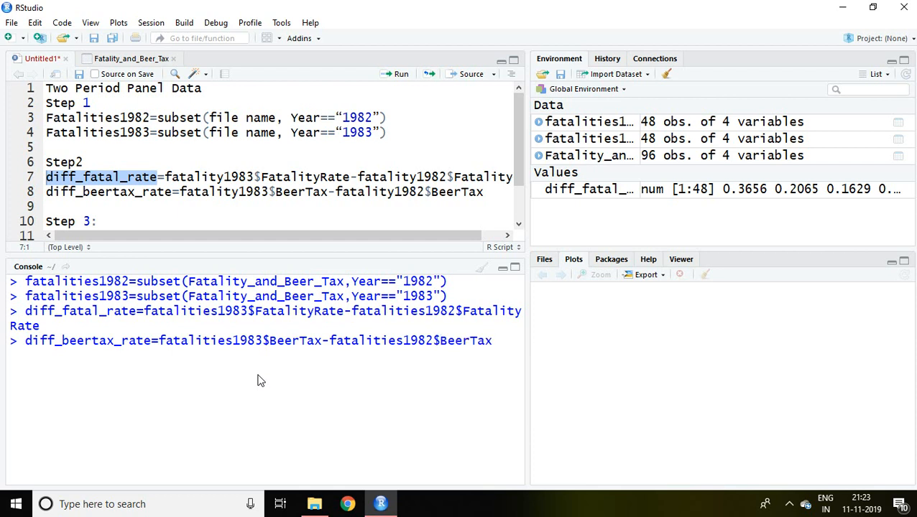
key(Return)
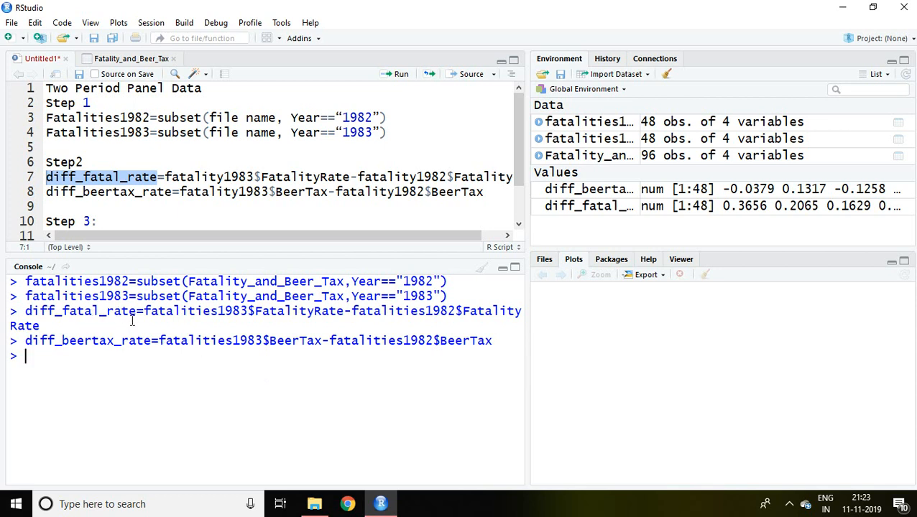
mouse_move(109, 352)
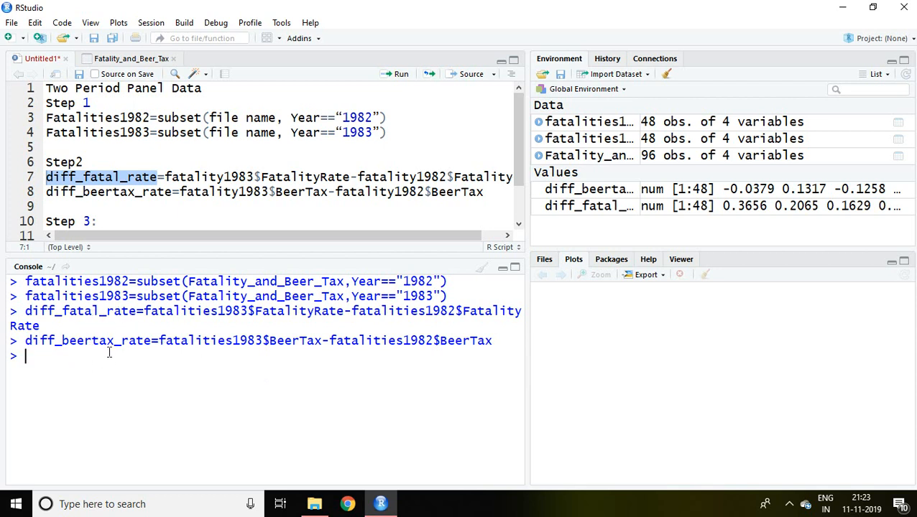
mouse_move(590, 208)
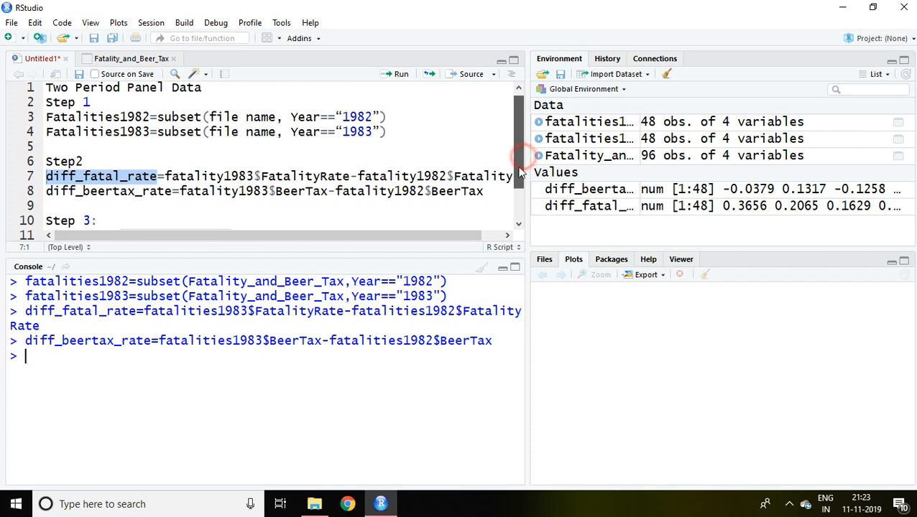
Load the lmtest library in the console
scroll(down, 3)
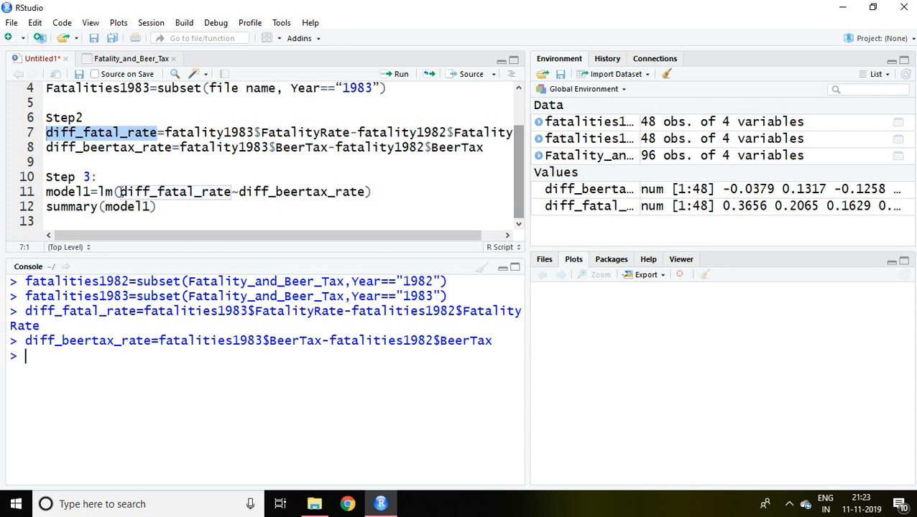
click(101, 176)
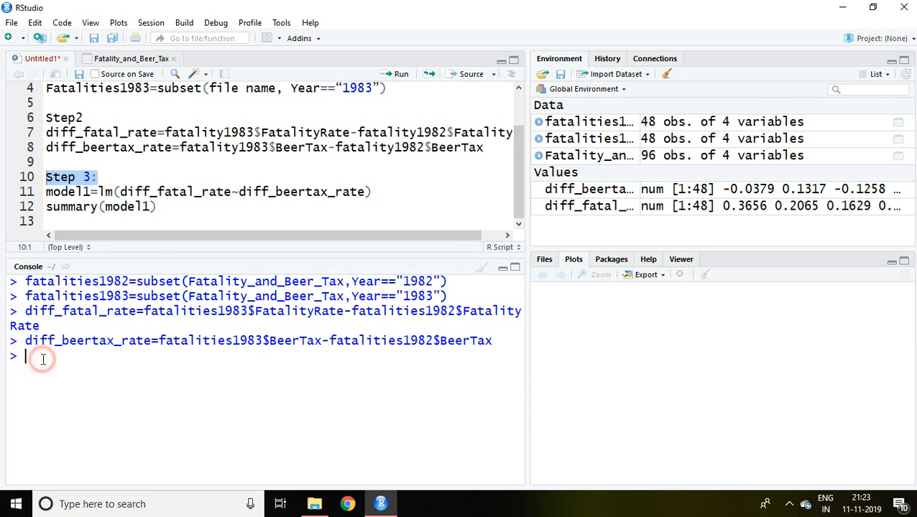
text(library(l)
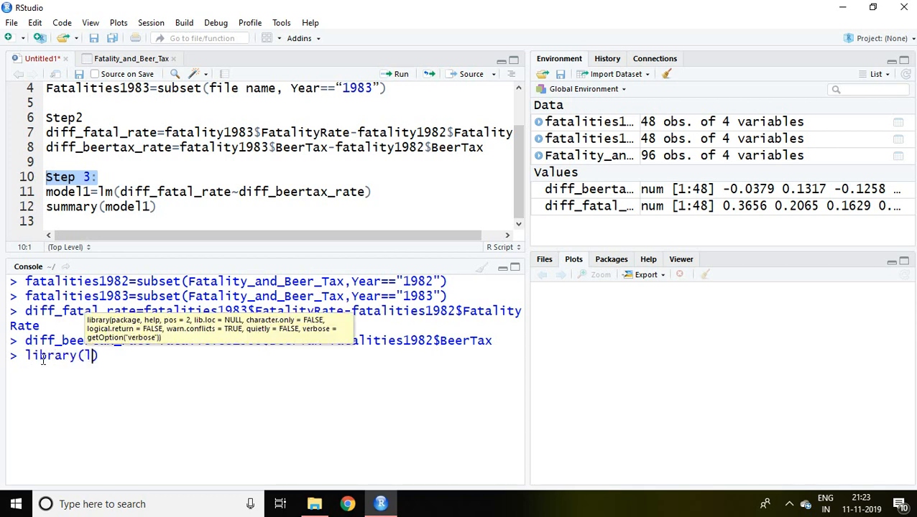
text(mtest))
text(mo)
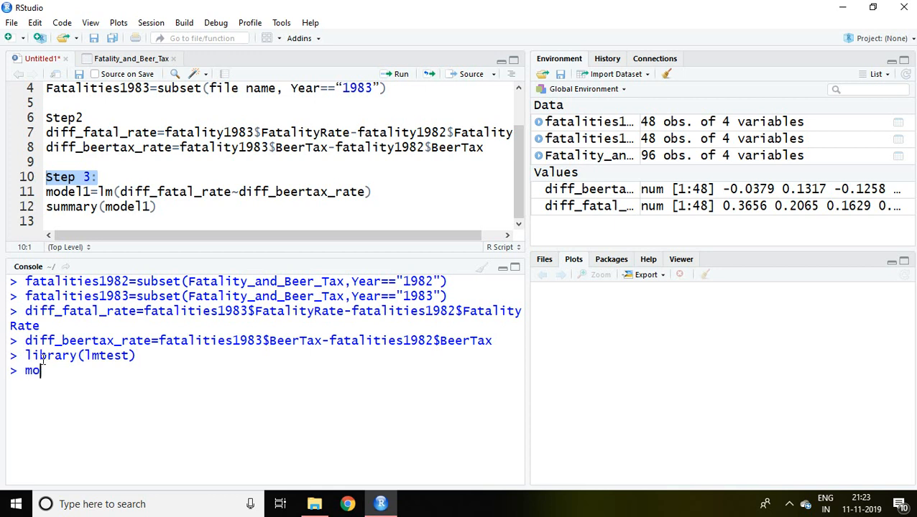
Fit model1 as lm(diff_fatal_rate ~ diff_beertax_rate)
text(del1)
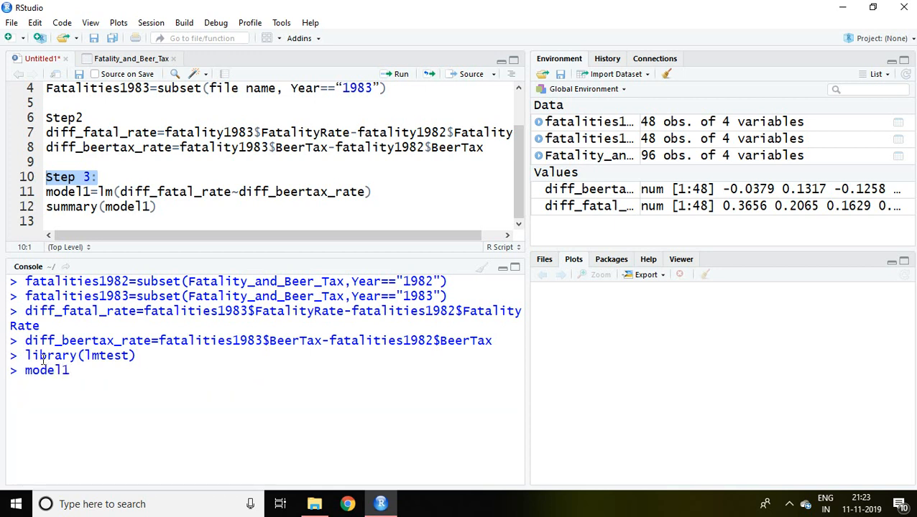
text(=lm)
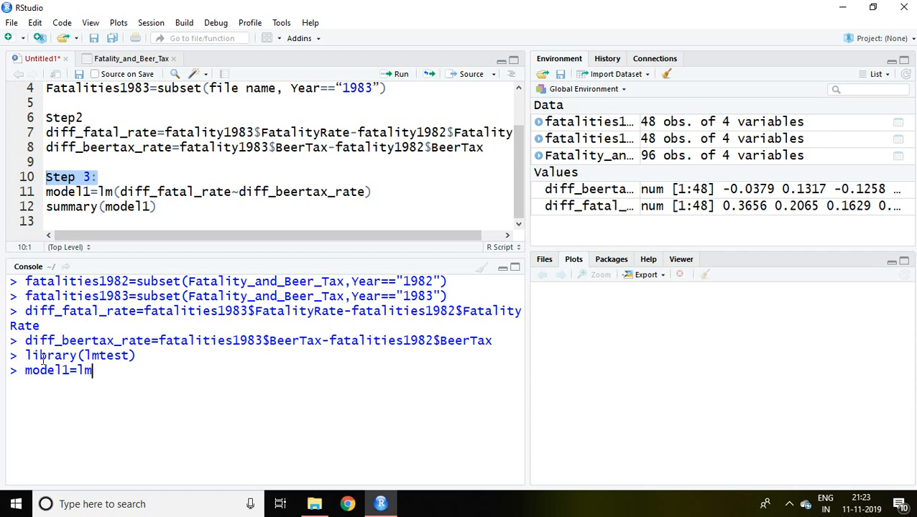
text(())
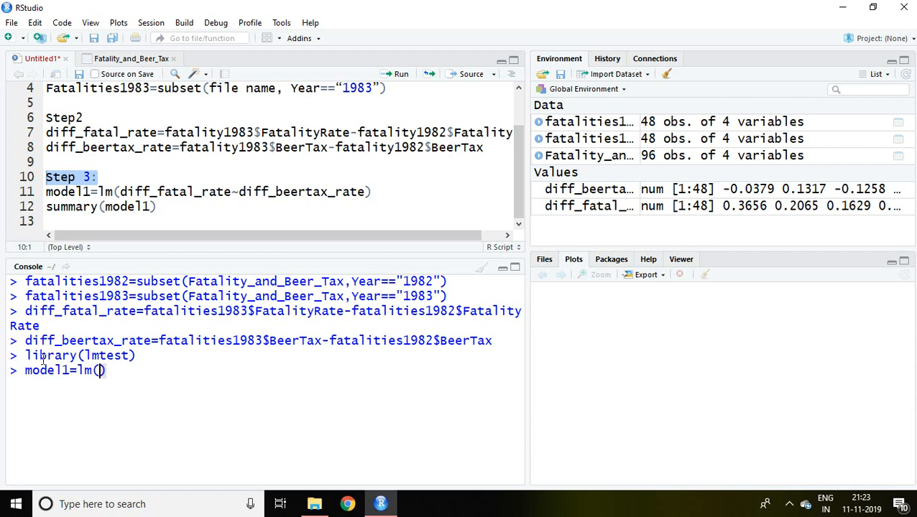
text(diff)
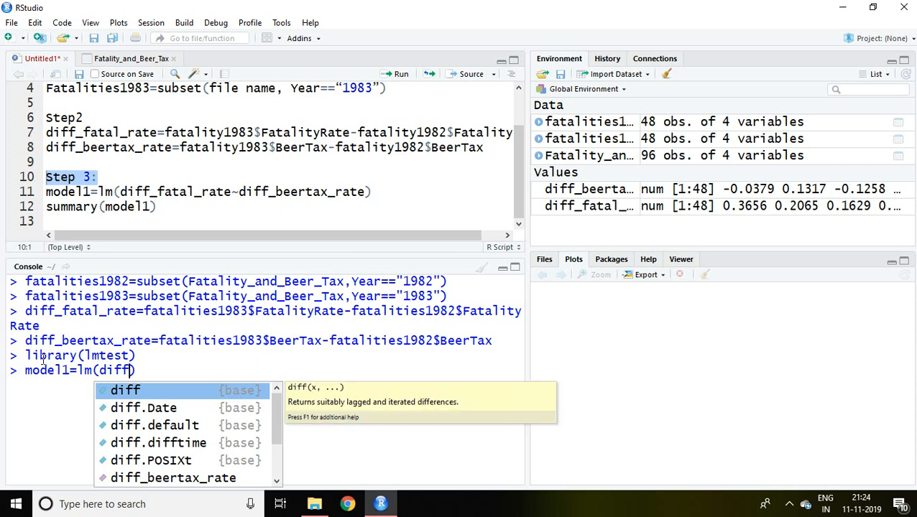
text(_fatal_rate)
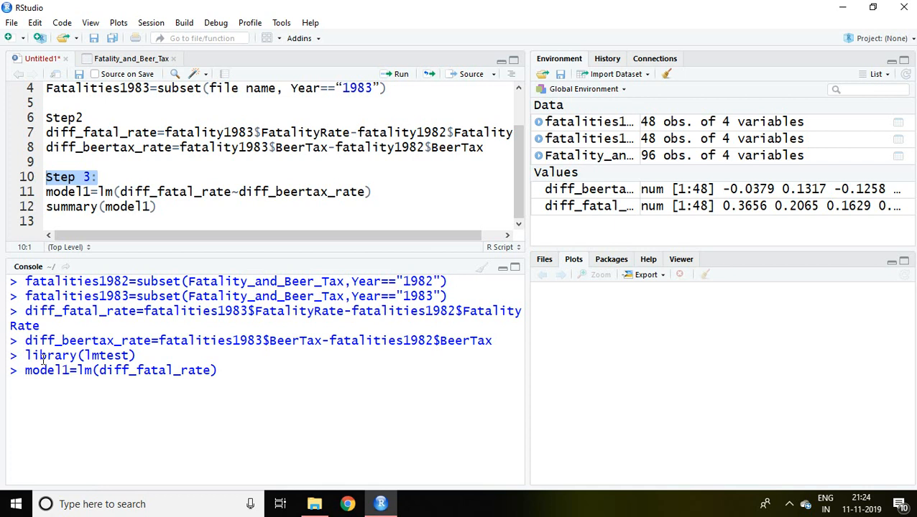
text(~)
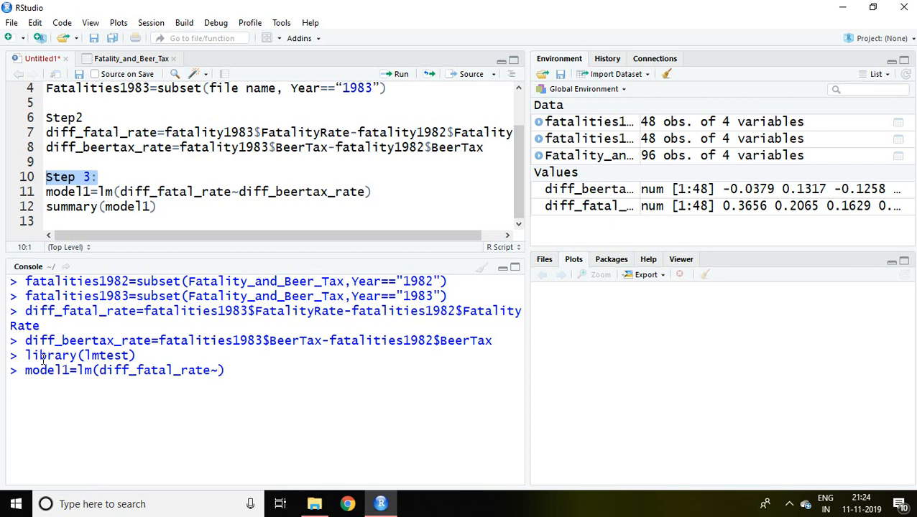
text(diff)
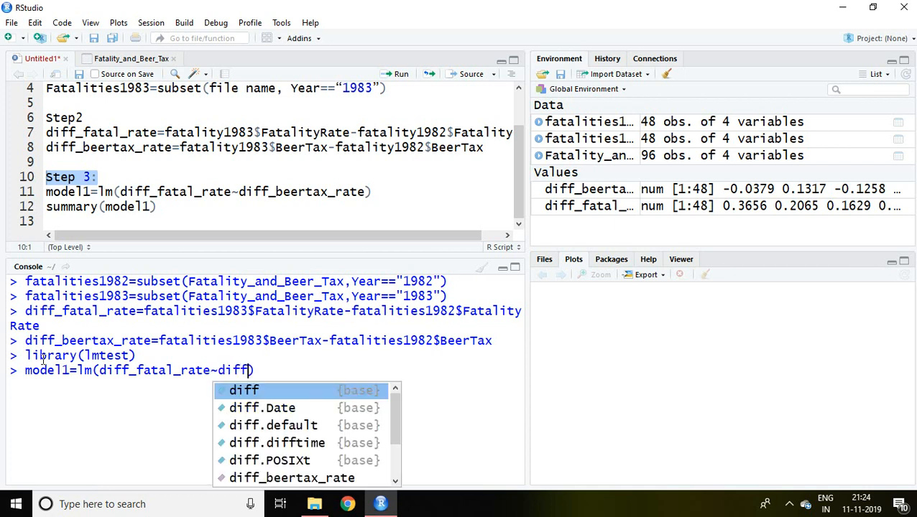
text(_beertax_rate)
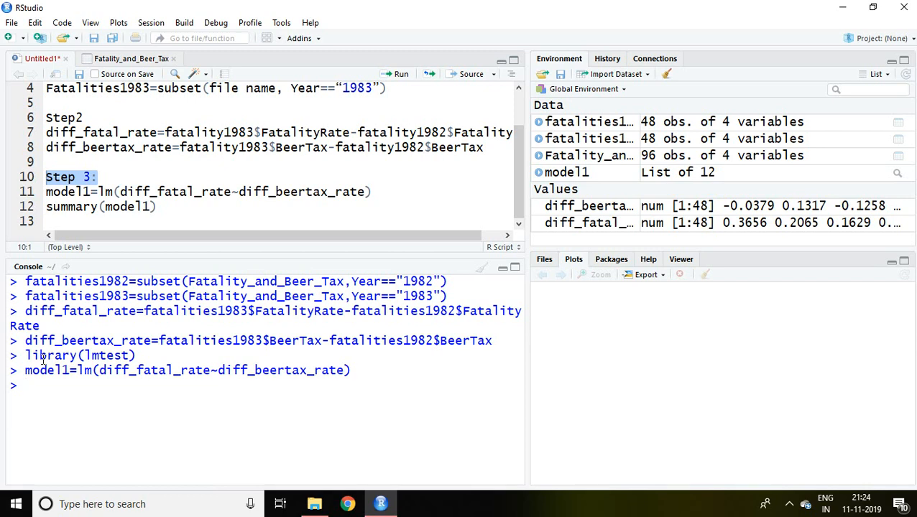
Print summary(model1), showing the beer-tax coefficient -1.04 (p = 0.0162), and enlarge the console
text(summary()
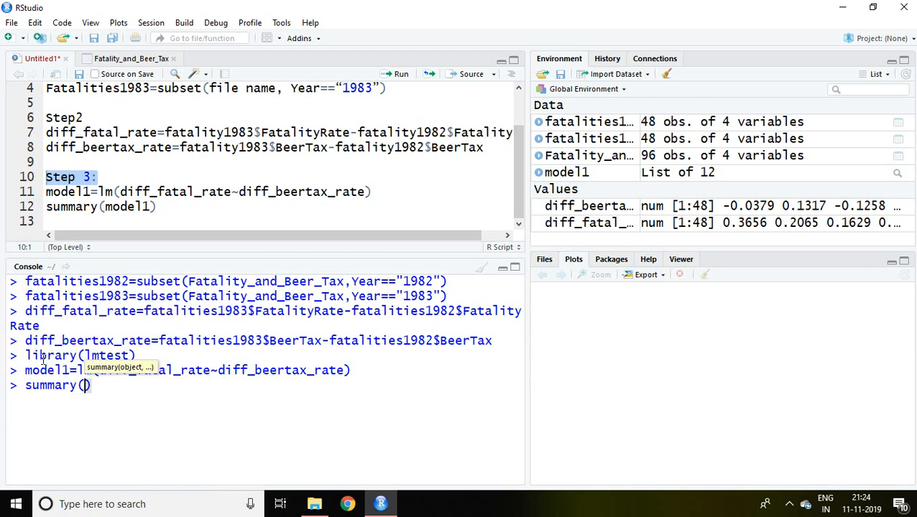
text(model1)
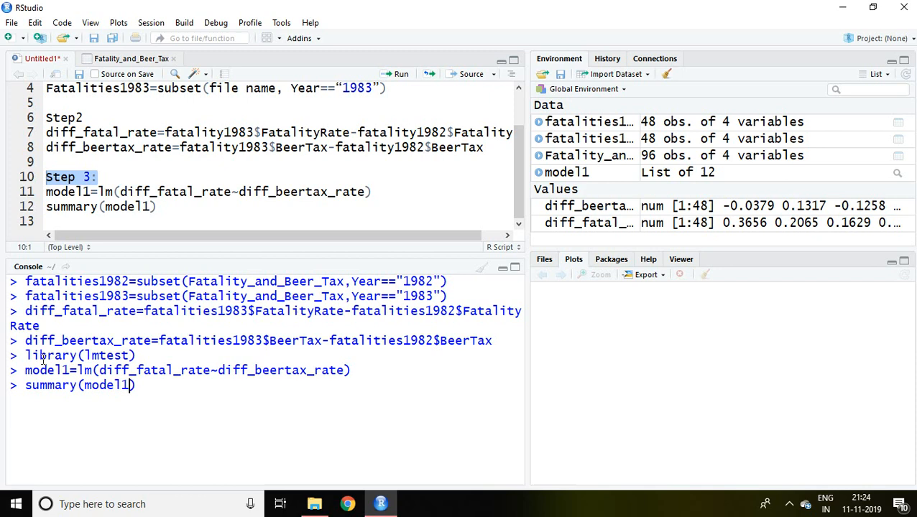
key(Return)
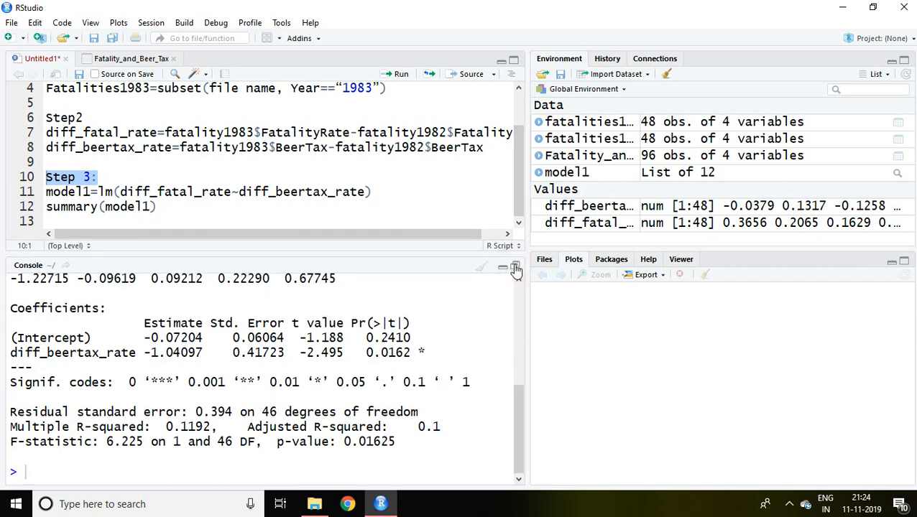
click(516, 266)
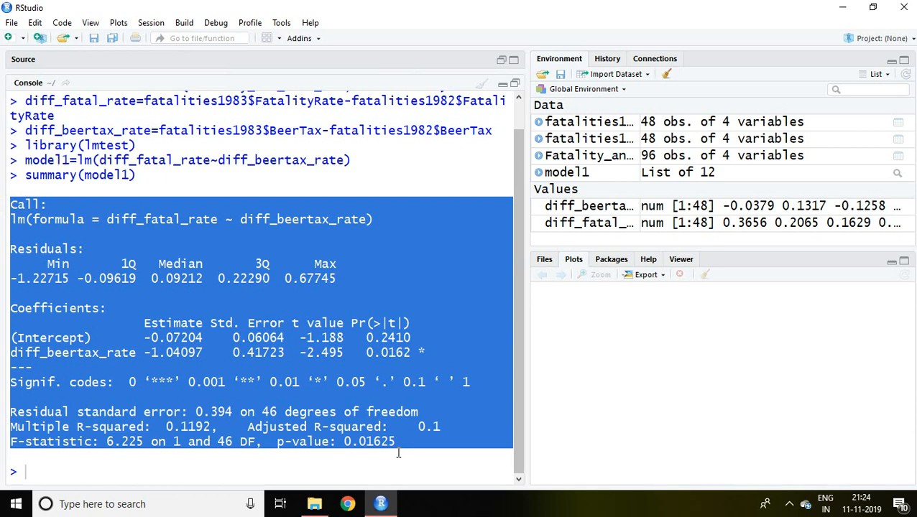
mouse_move(394, 278)
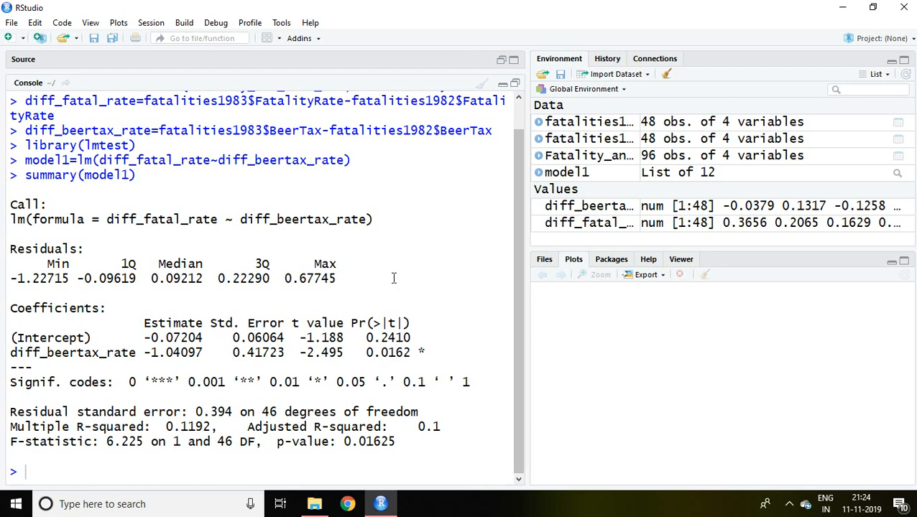
mouse_move(305, 394)
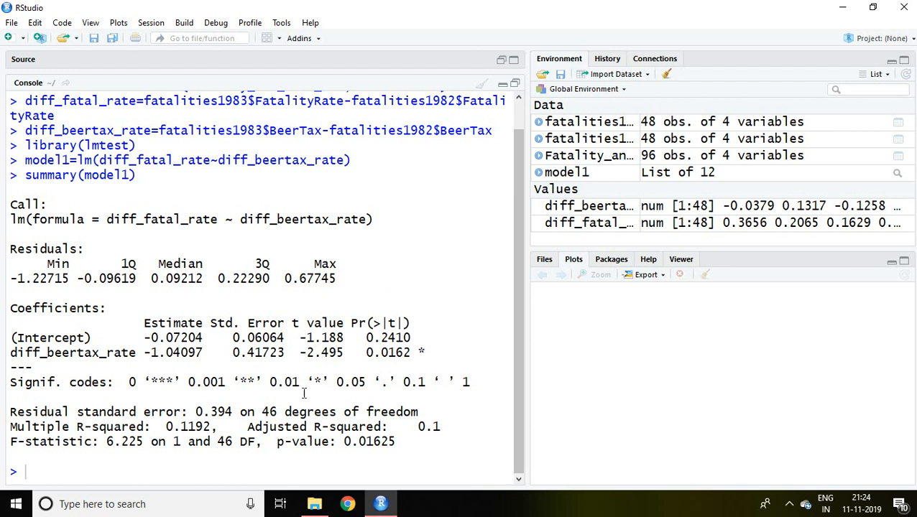
mouse_move(419, 364)
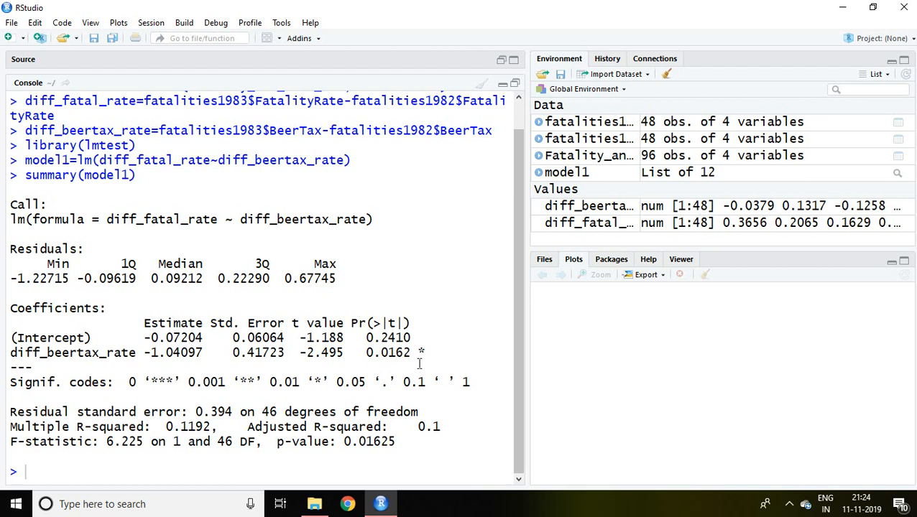
drag(308, 353, 426, 352)
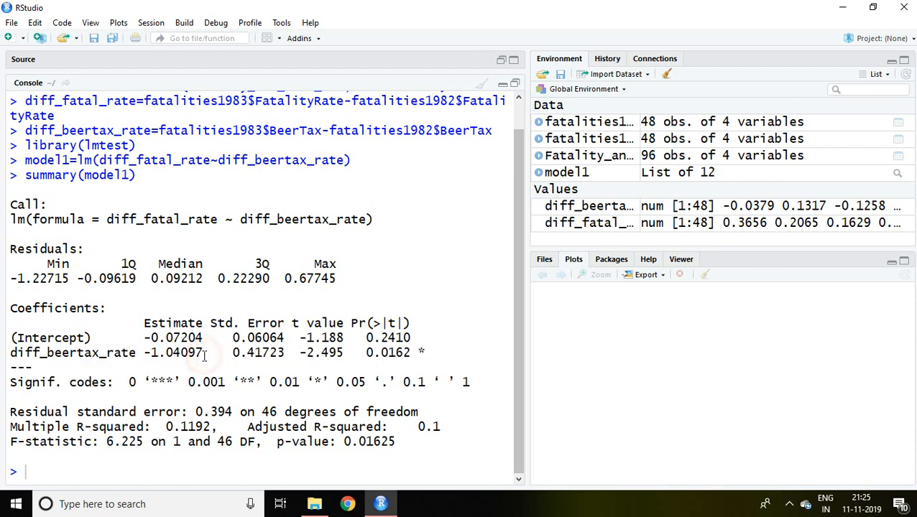
double_click(175, 352)
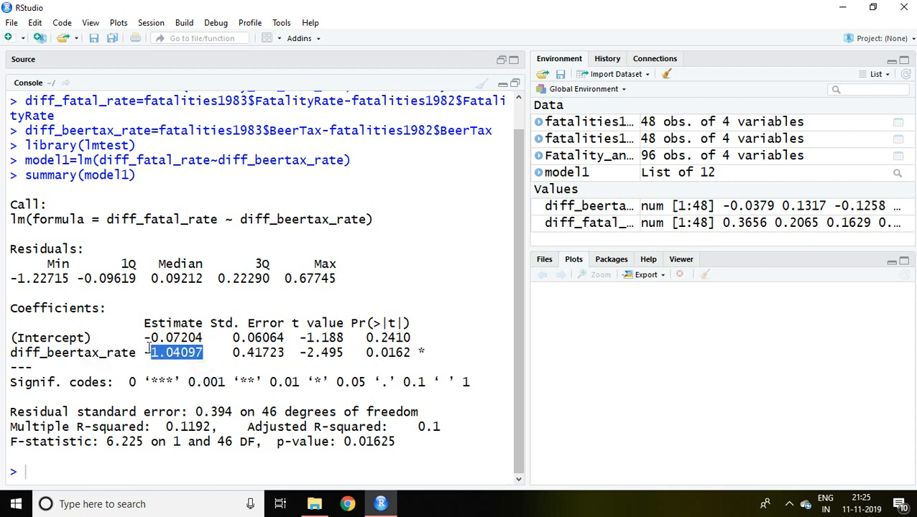